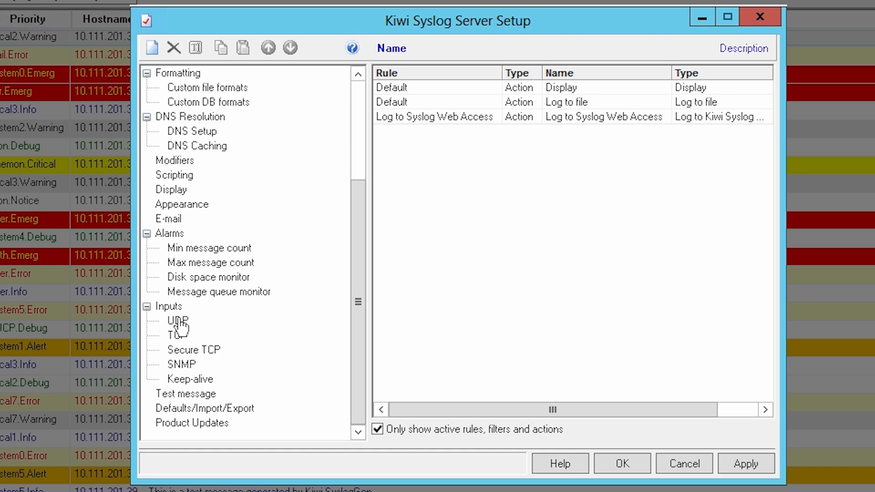
# Step: Enable 'Listen for TCP Syslog messages' on the TCP input page, review UDP and SNMP, and apply
pyautogui.click(173, 321)
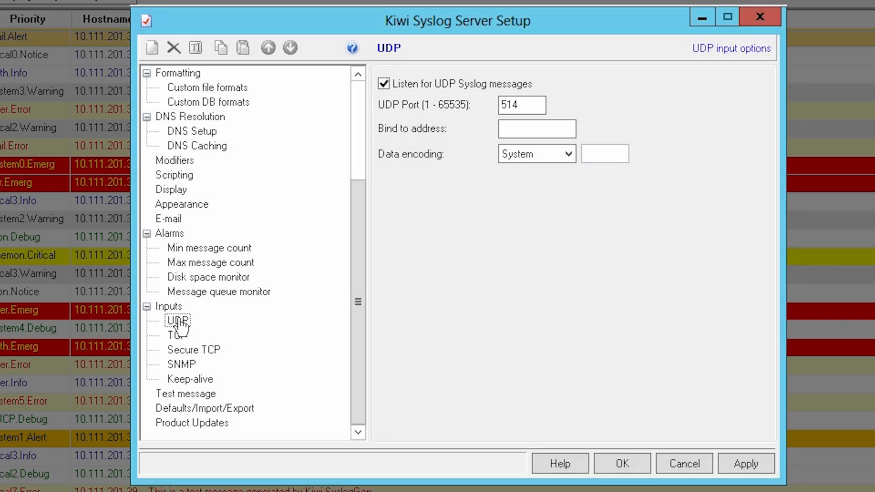
pyautogui.click(175, 334)
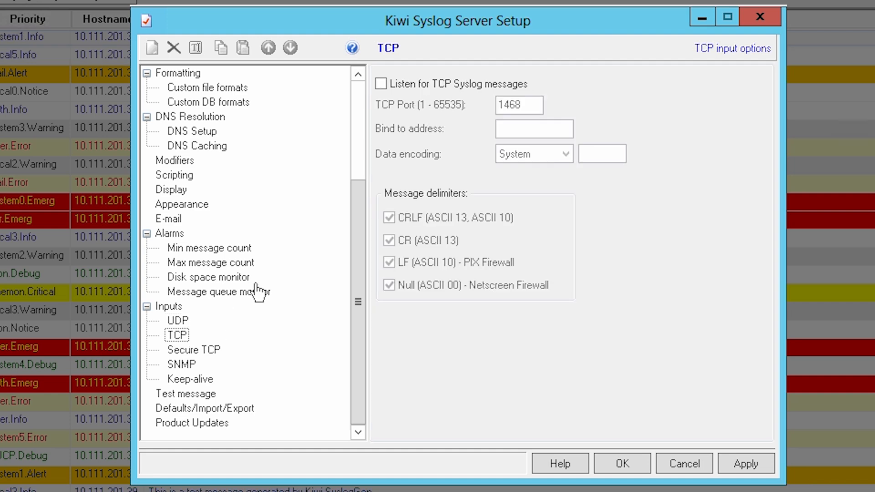
pyautogui.click(383, 84)
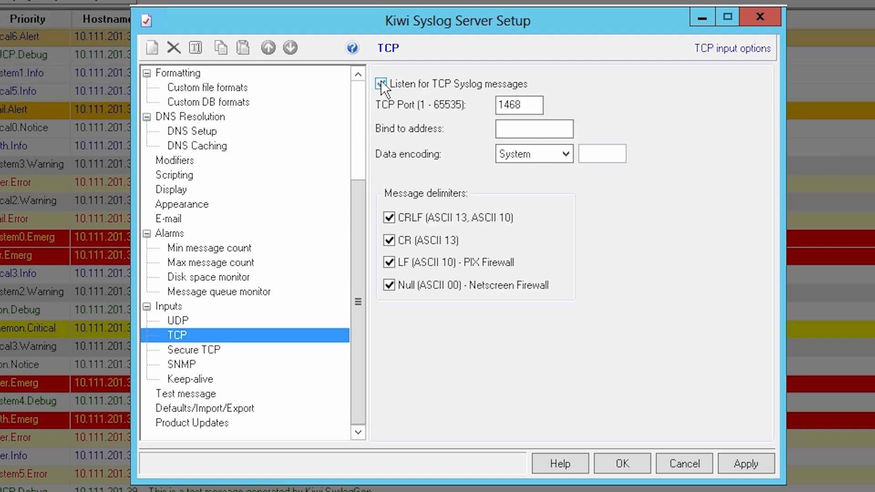
pyautogui.click(180, 364)
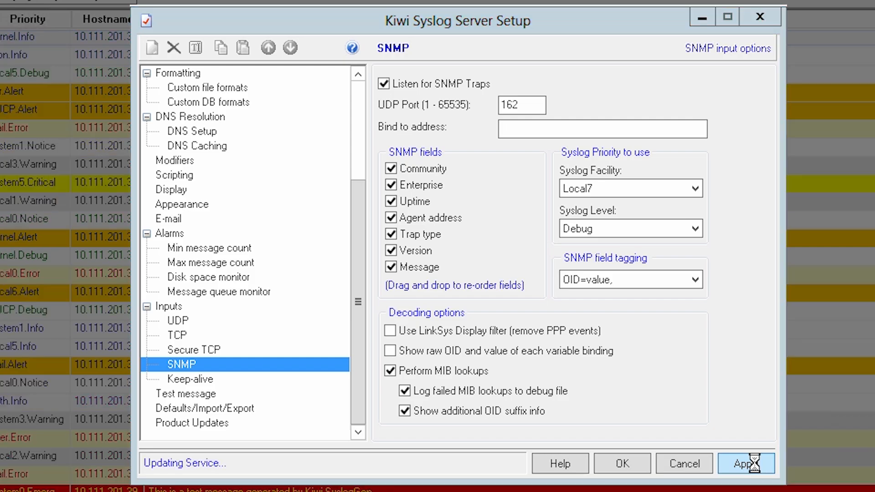
pyautogui.click(622, 463)
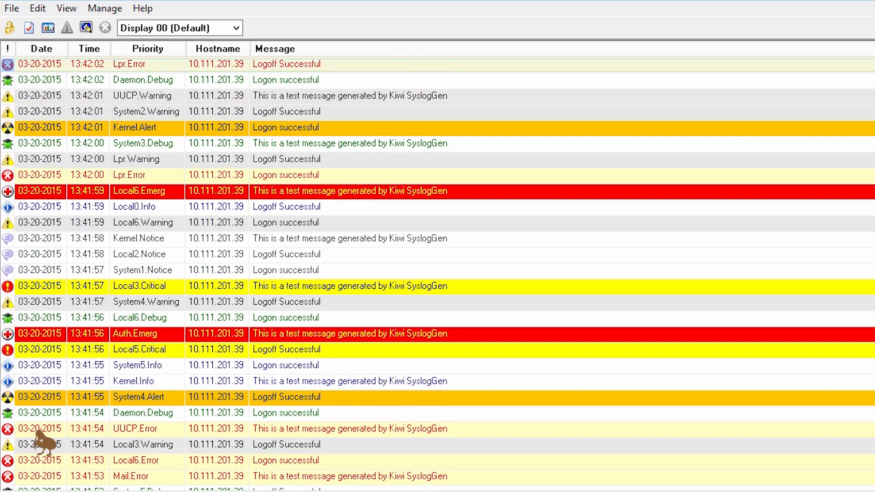
# Step: In File > Setup, add a new rule and add a blank filter under its Filters node
pyautogui.click(12, 8)
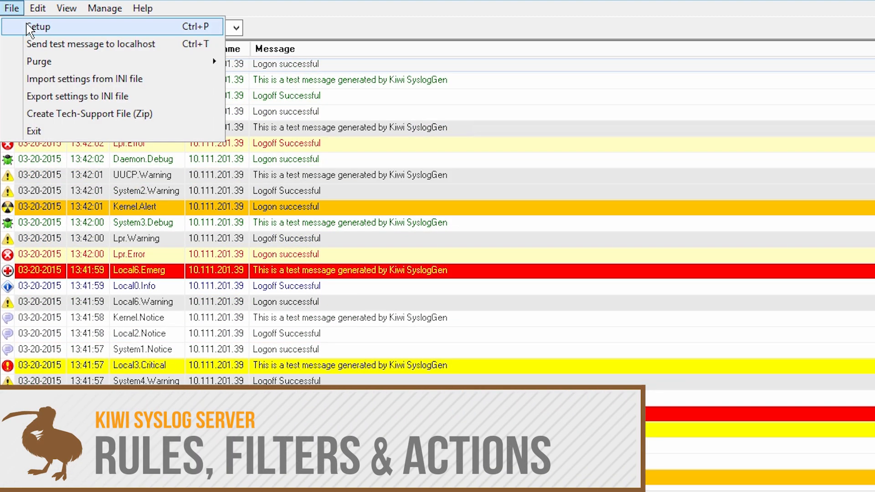
pyautogui.click(36, 27)
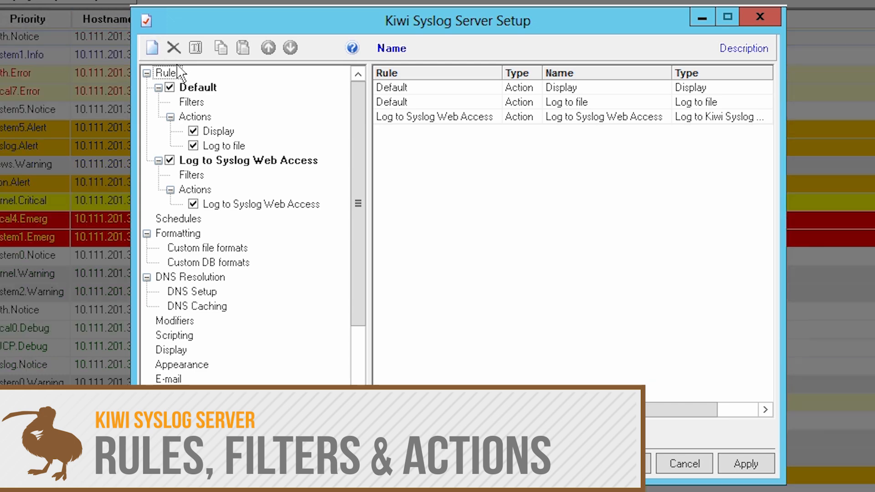
pyautogui.click(151, 47)
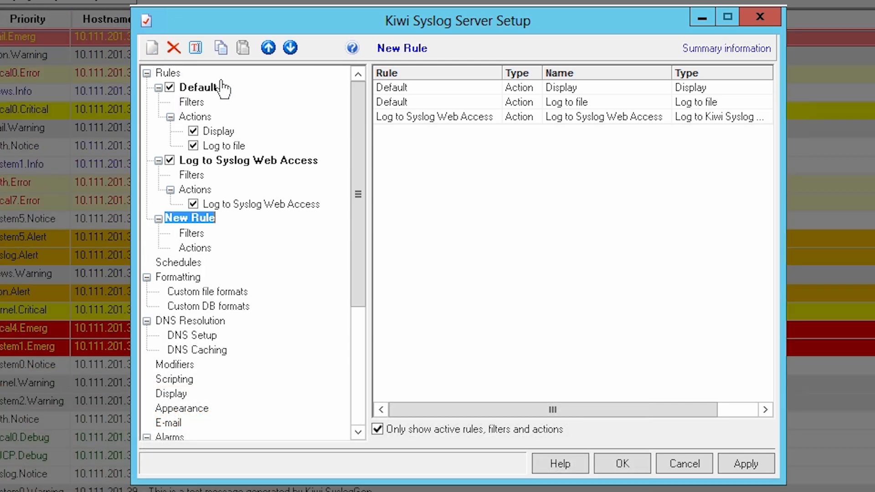
pyautogui.rightClick(192, 233)
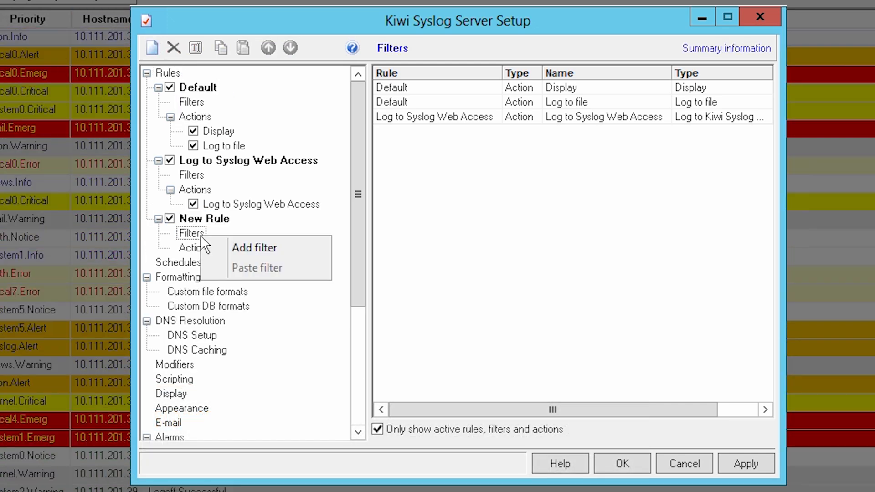
pyautogui.click(253, 248)
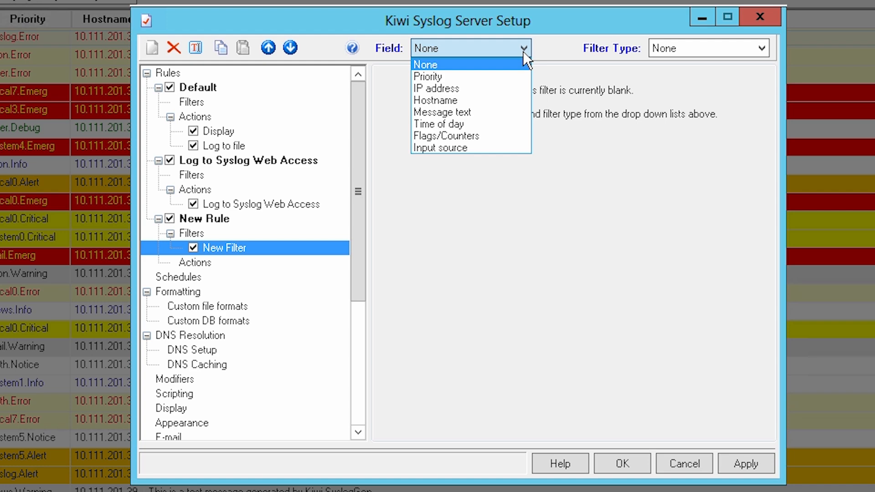
pyautogui.moveTo(440, 147)
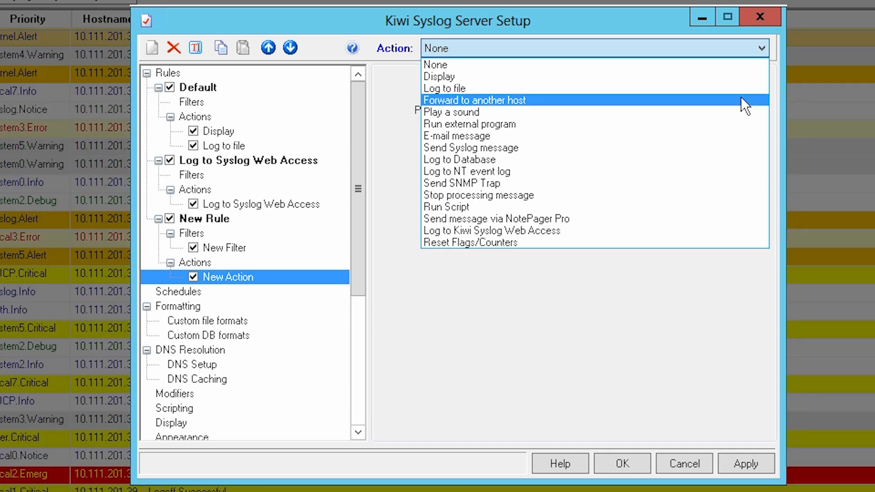
pyautogui.moveTo(742, 131)
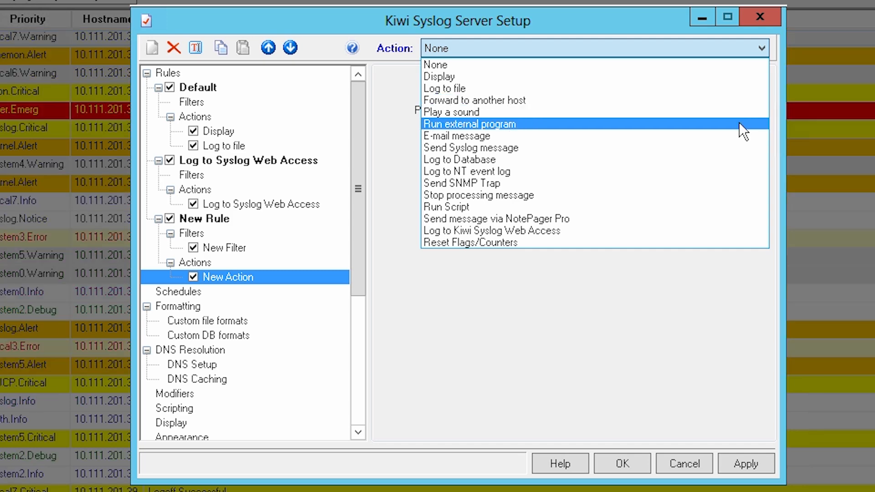
pyautogui.moveTo(740, 141)
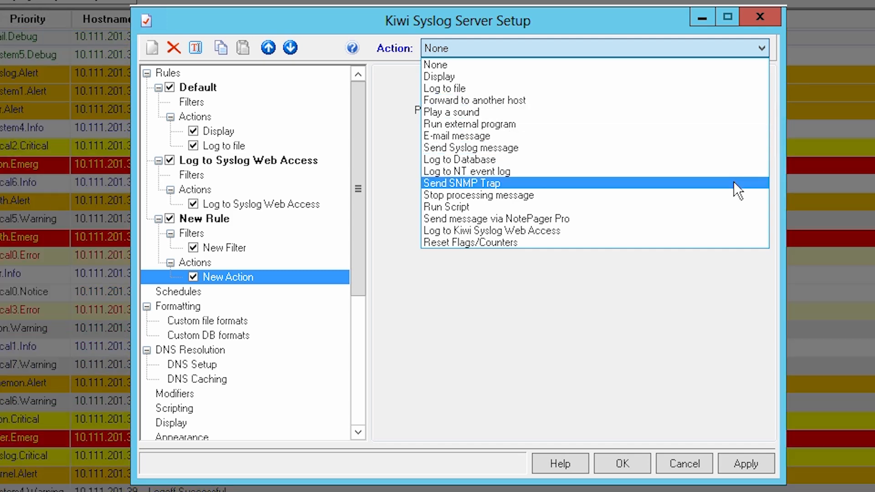
pyautogui.moveTo(733, 217)
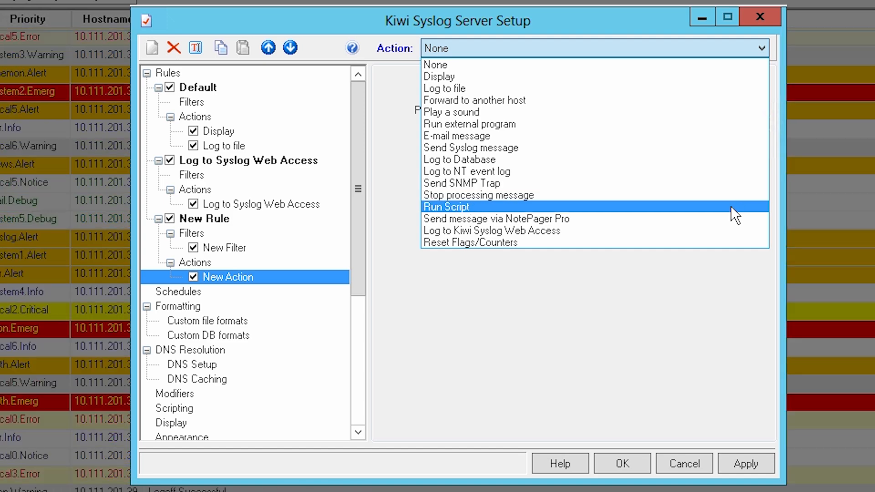
pyautogui.moveTo(731, 242)
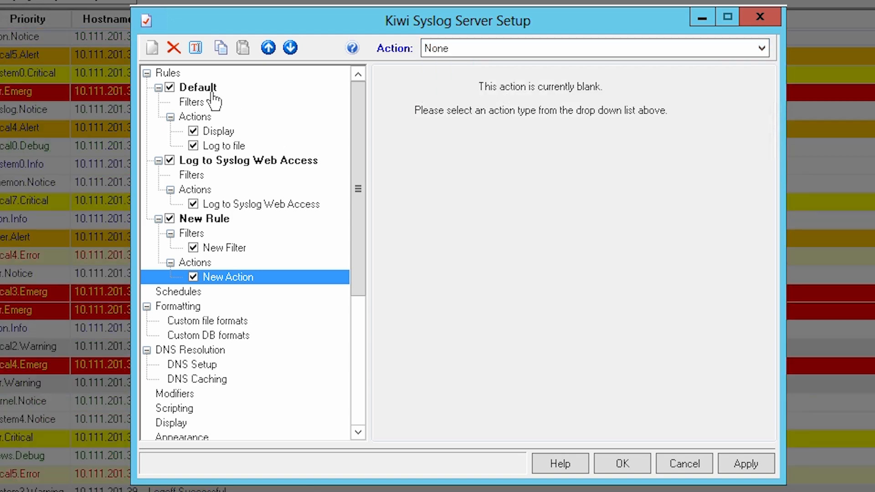
# Step: Review the Default rule's summary, its filters, and its Display and Log to file actions
pyautogui.click(196, 87)
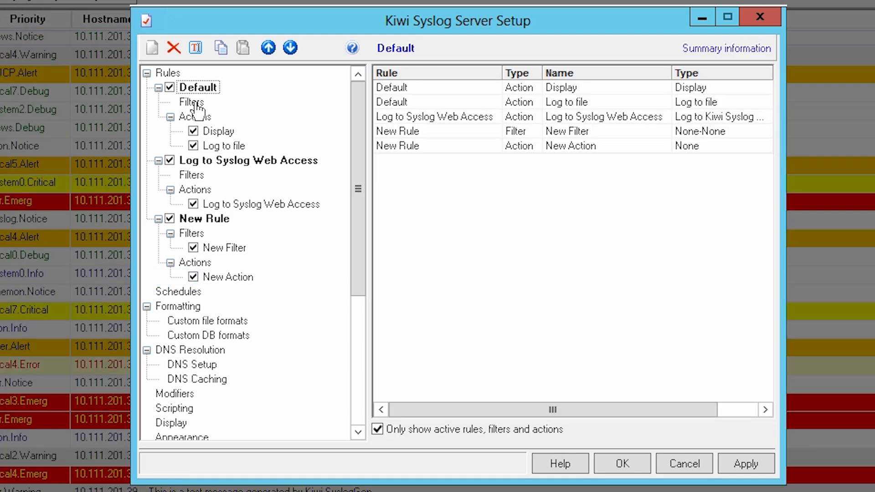
pyautogui.click(190, 102)
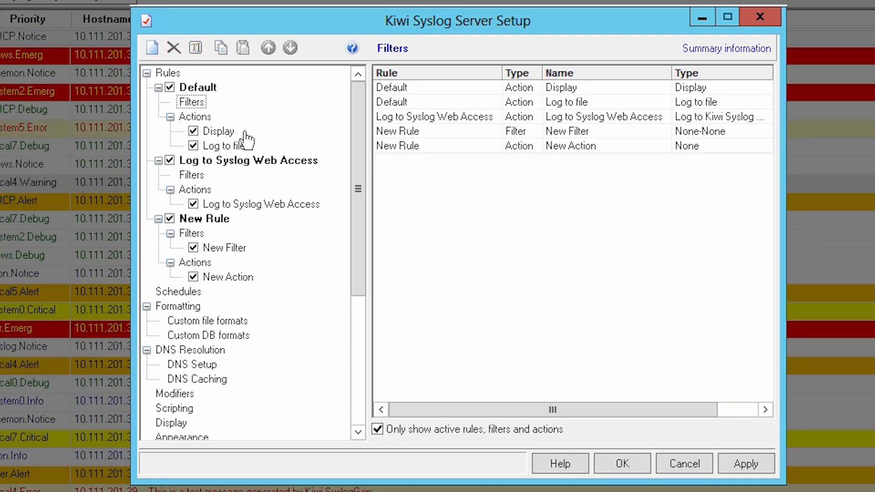
pyautogui.click(220, 131)
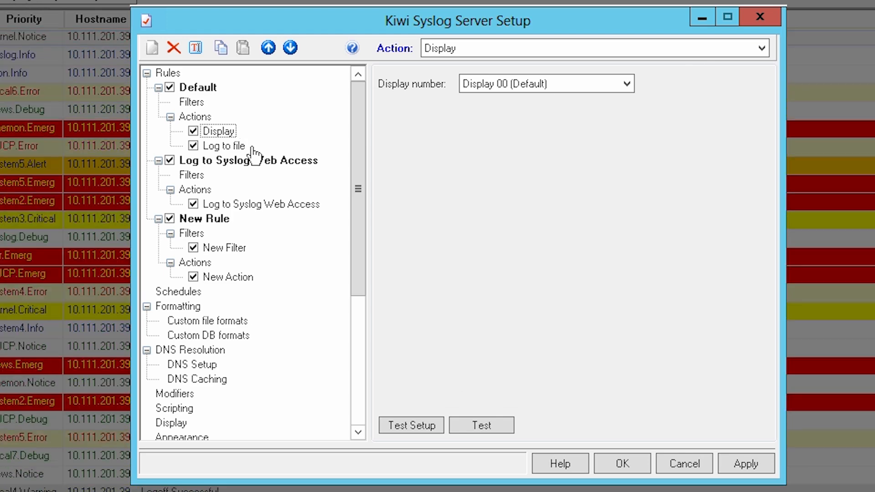
pyautogui.click(225, 145)
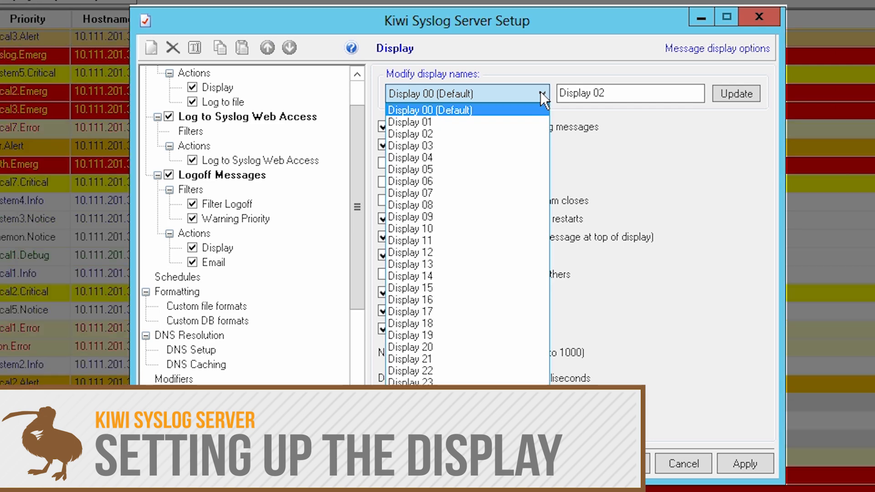
# Step: Rename Display 01 to Logoff and update the display name
pyautogui.click(410, 122)
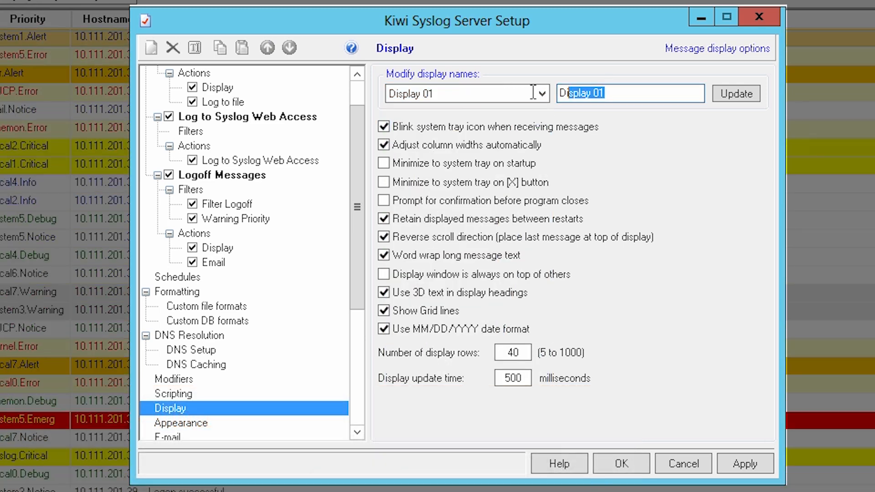
pyautogui.write('Logoff')
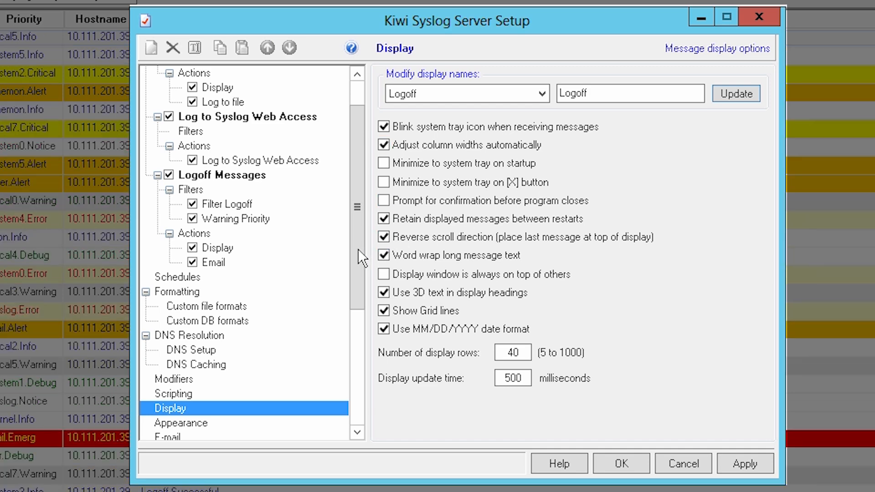
pyautogui.click(187, 335)
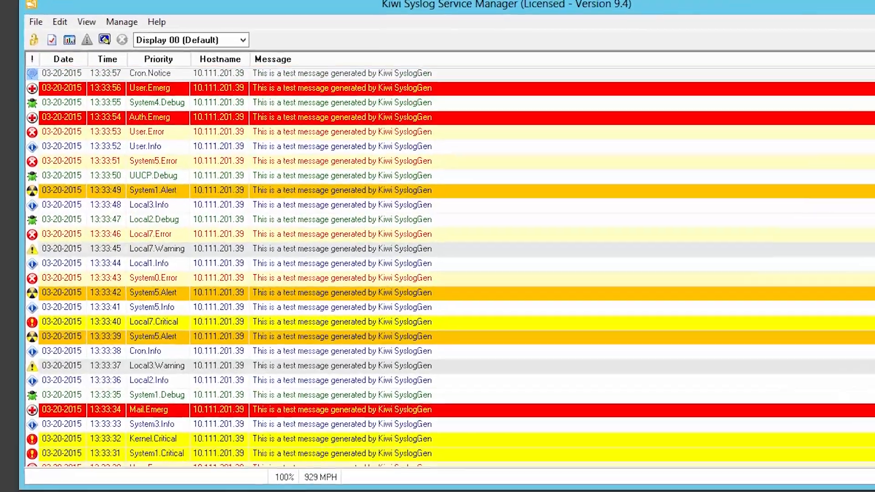
# Step: Add a rule with a 'Filter Log' filter matching message text "Logoff"
pyautogui.click(38, 22)
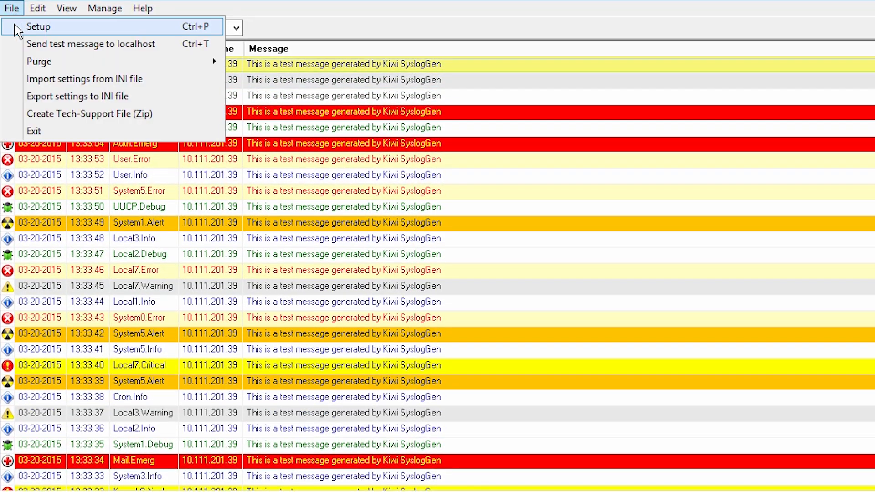
pyautogui.click(38, 26)
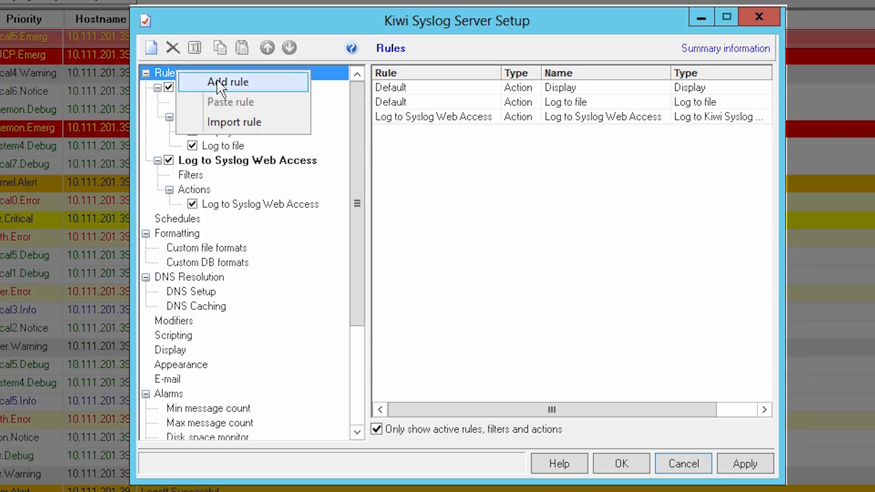
pyautogui.click(228, 82)
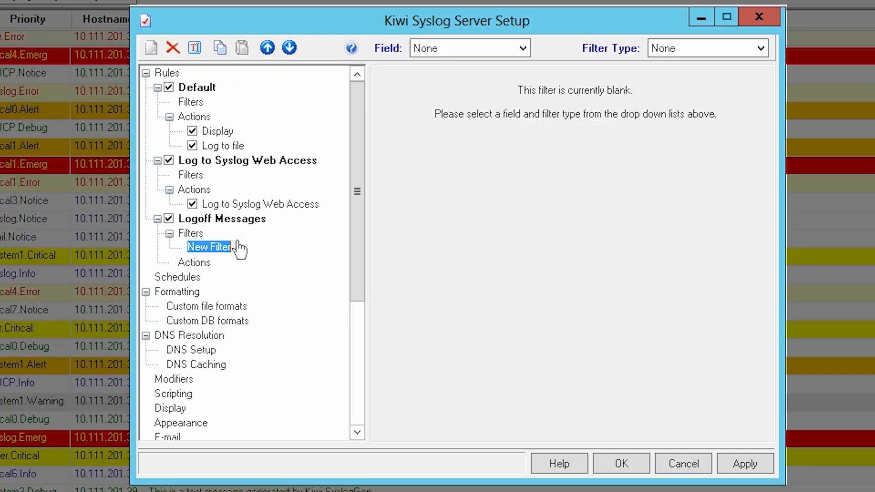
pyautogui.write('Filter Logoff')
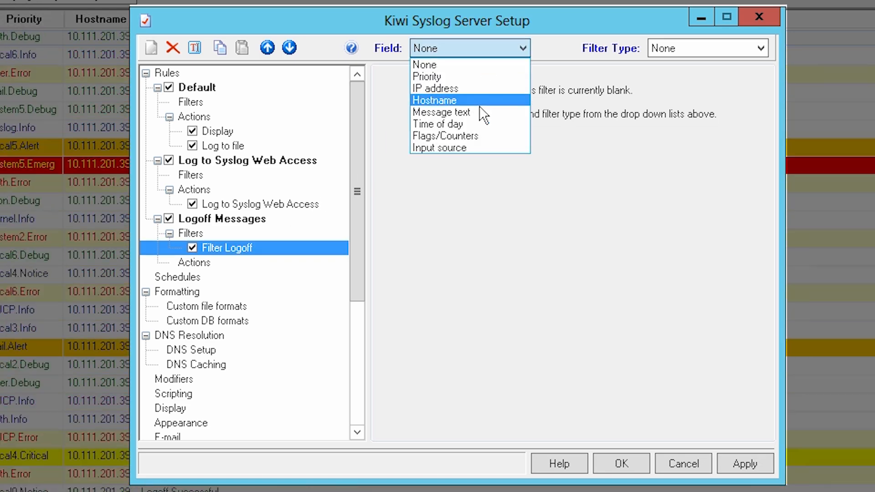
pyautogui.click(441, 112)
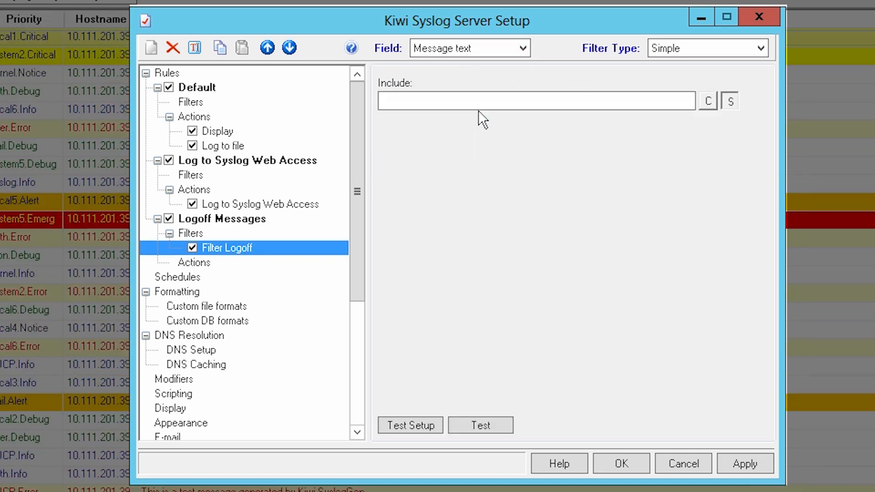
pyautogui.write('"Logoff')
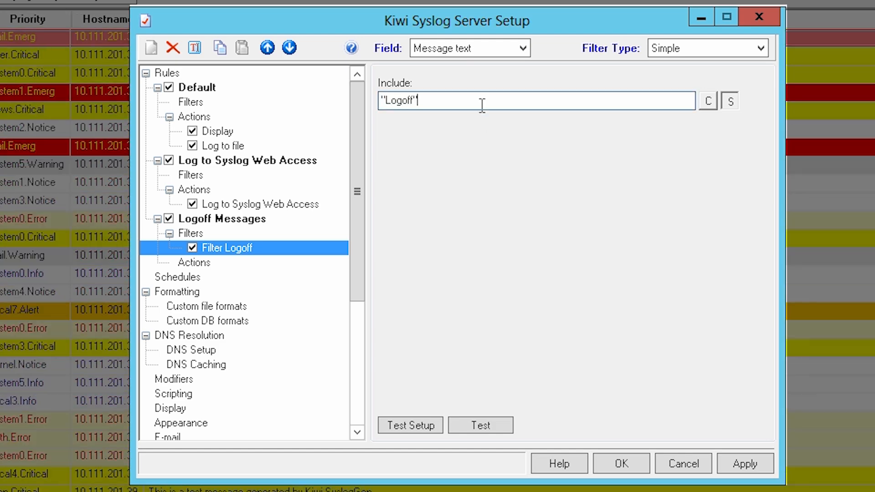
# Step: Add a Priority filter matching Warn for every facility, plus a Display action to the default display
pyautogui.rightClick(191, 234)
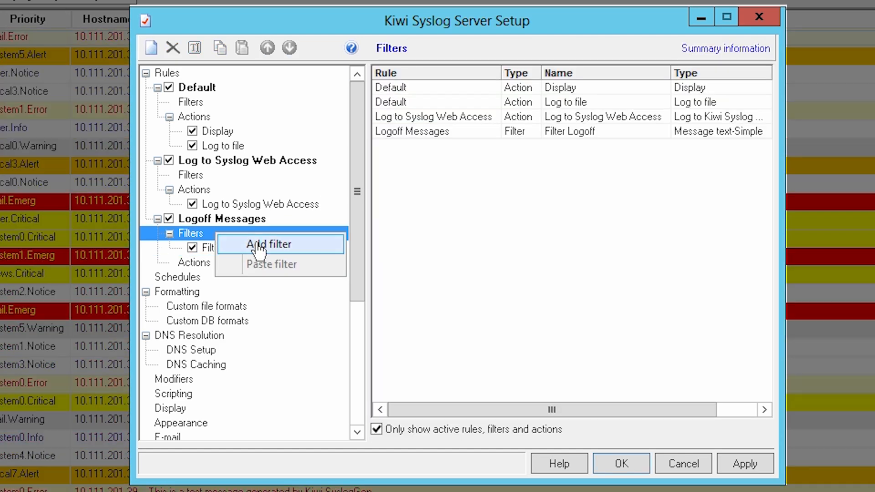
pyautogui.click(268, 244)
pyautogui.write('Warning Priority')
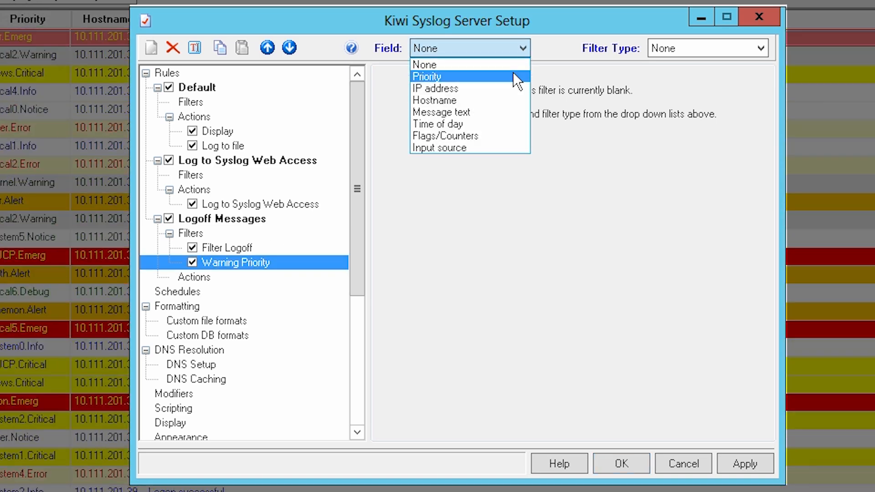
pyautogui.click(426, 77)
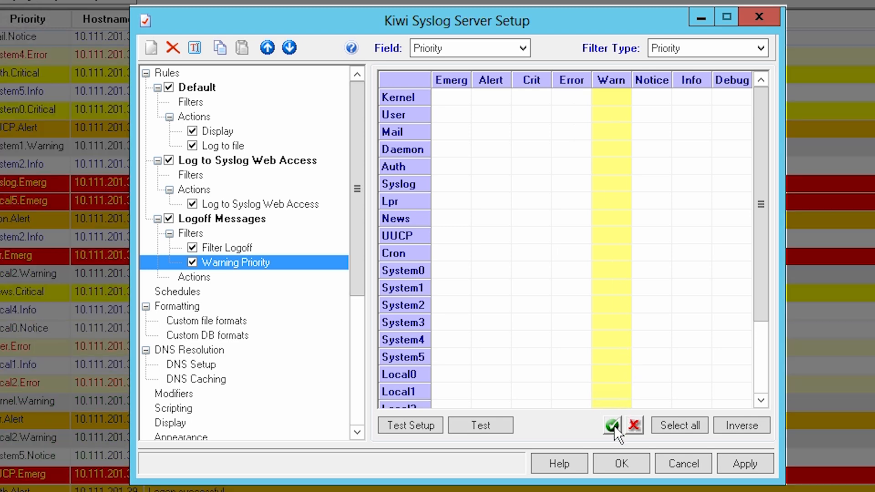
pyautogui.click(612, 426)
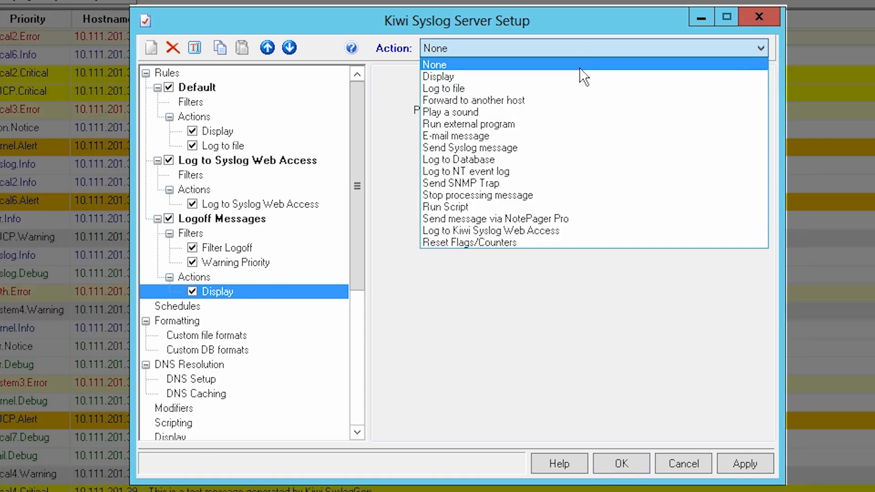
pyautogui.click(437, 76)
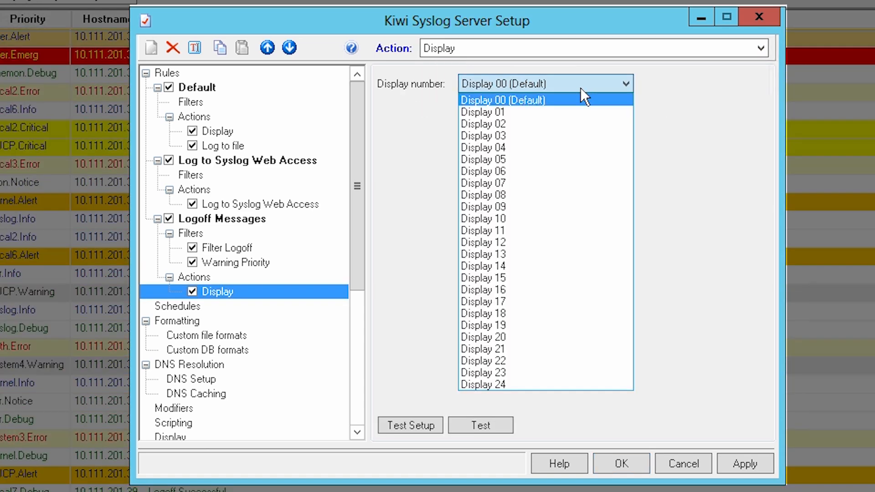
pyautogui.click(481, 112)
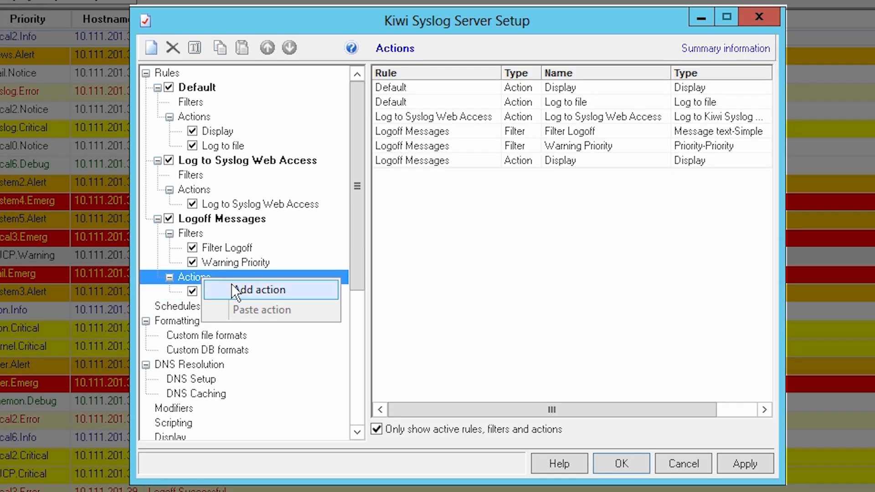
# Step: Add an E-mail message action to the Logoff Messages rule
pyautogui.click(260, 290)
pyautogui.write('Email')
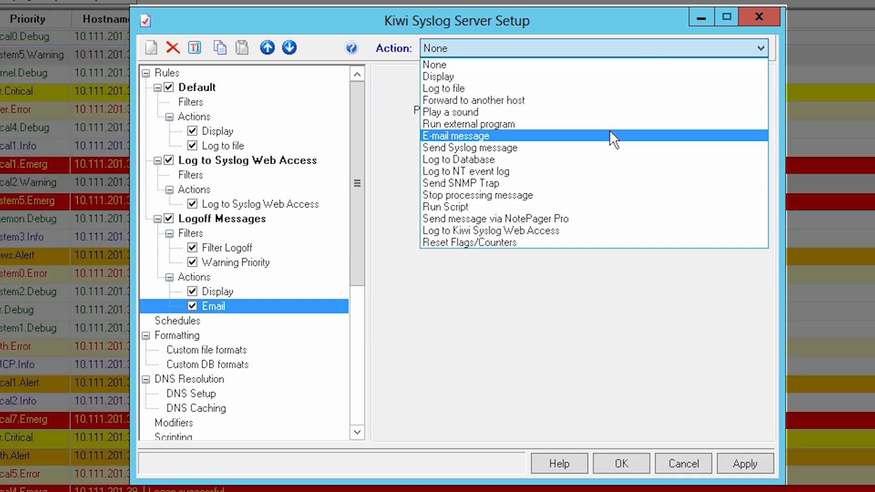
pyautogui.click(455, 135)
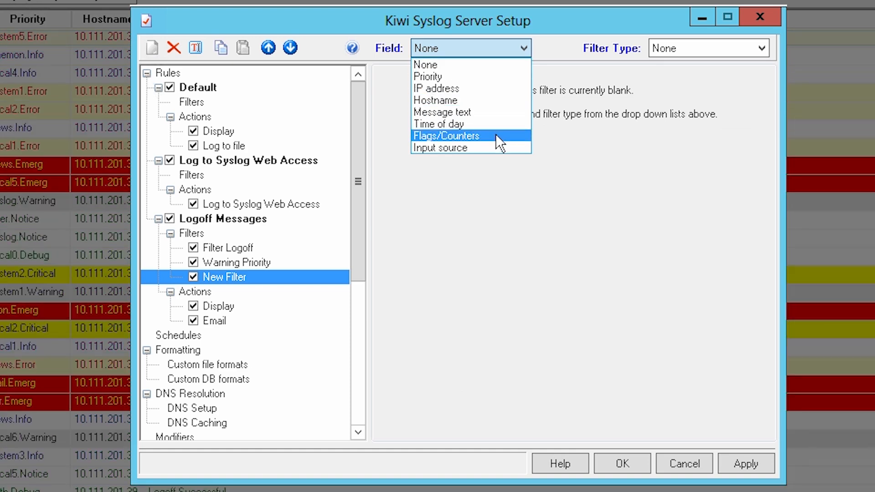
# Step: Base the new filter on Flags/Counters as a threshold, then review the Email action settings
pyautogui.click(447, 134)
pyautogui.write('600')
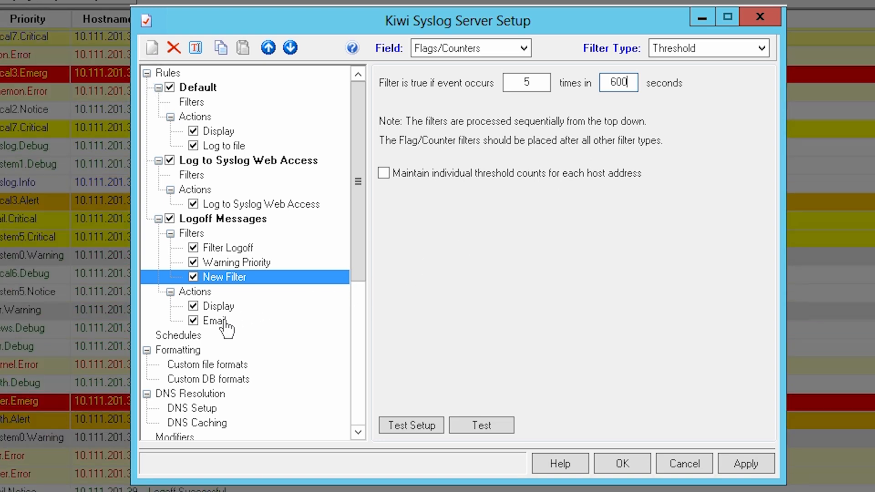
pyautogui.click(213, 321)
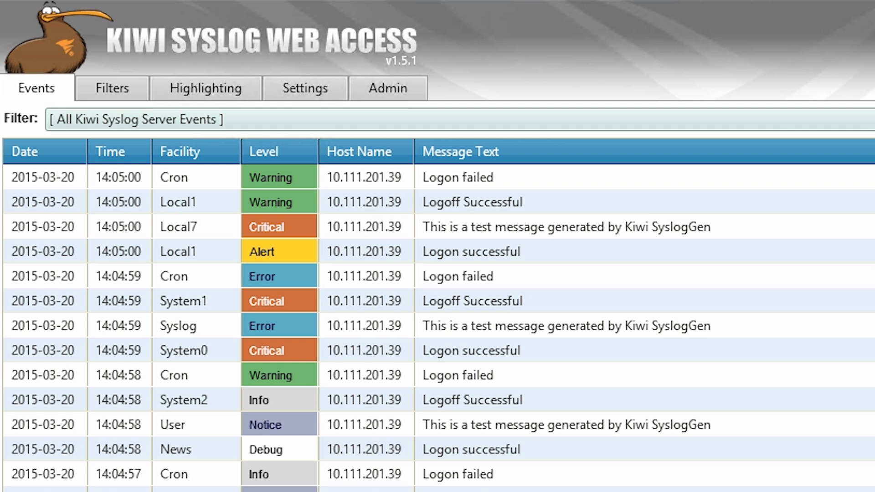
# Step: Refine events to Facility Cron and message text 'failed', drop the Critical level, and start saving as a filter
pyautogui.doubleClick(174, 178)
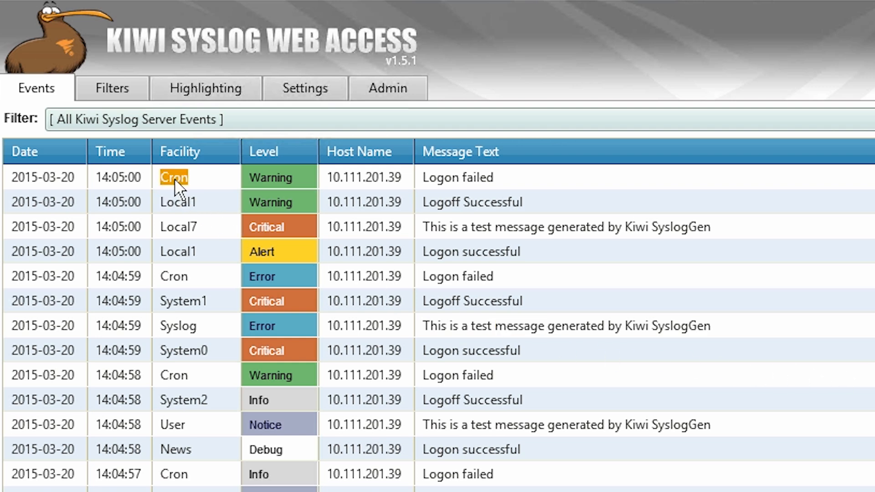
pyautogui.click(174, 178)
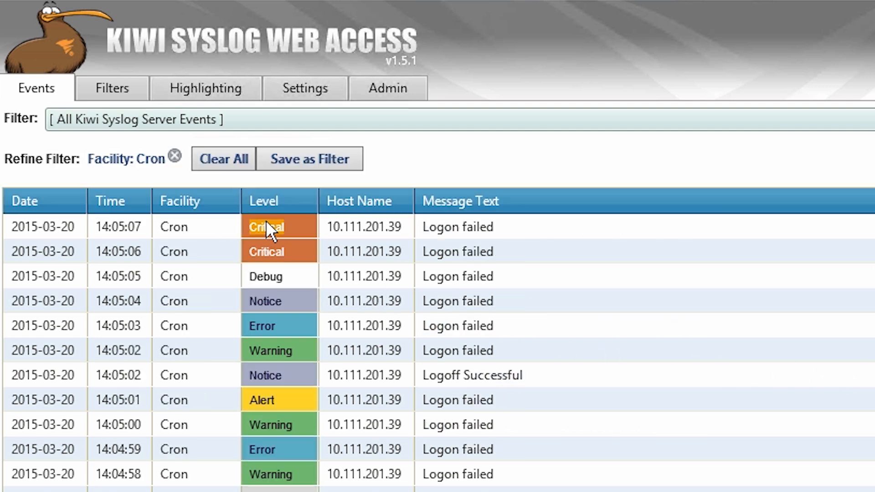
pyautogui.click(266, 226)
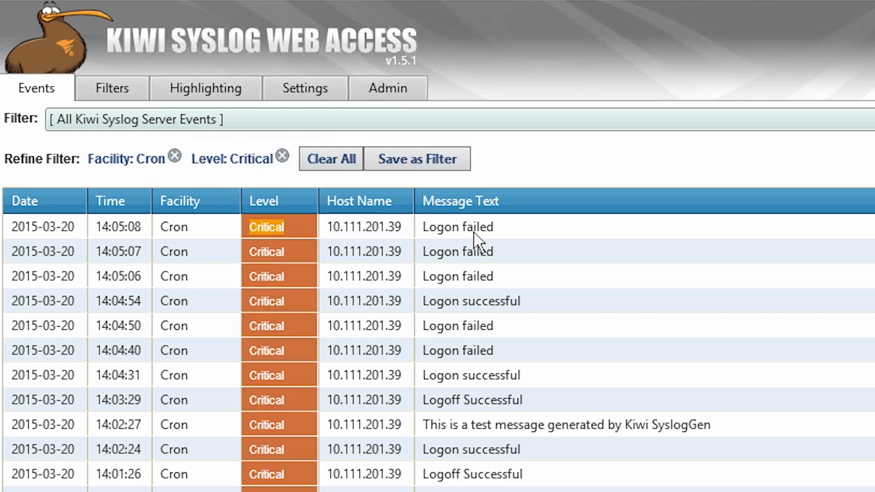
pyautogui.doubleClick(477, 227)
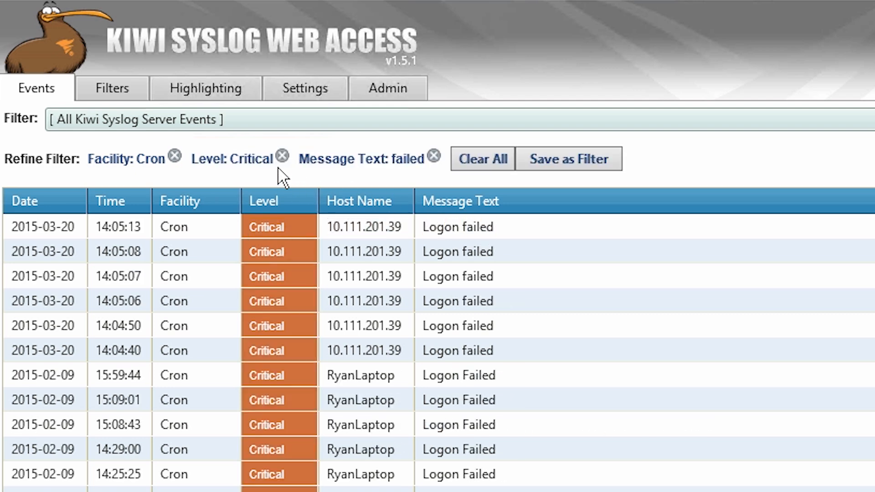
pyautogui.click(283, 159)
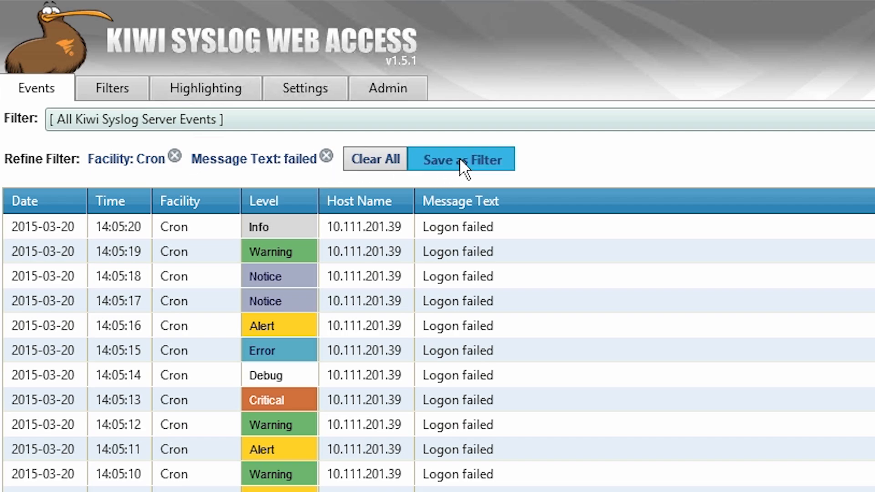
pyautogui.click(461, 159)
pyautogui.write('Failed Chron')
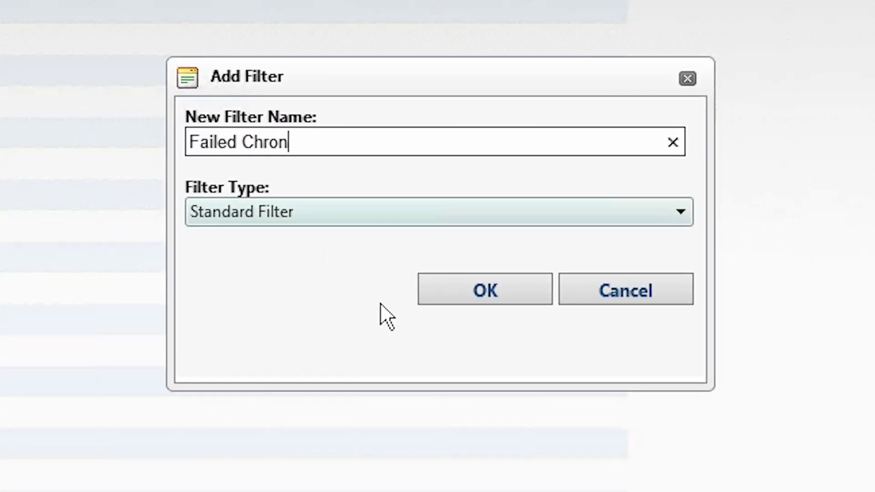
# Step: Save the refinement as the 'Failed Chron' filter and view it on the Filters page
pyautogui.click(485, 289)
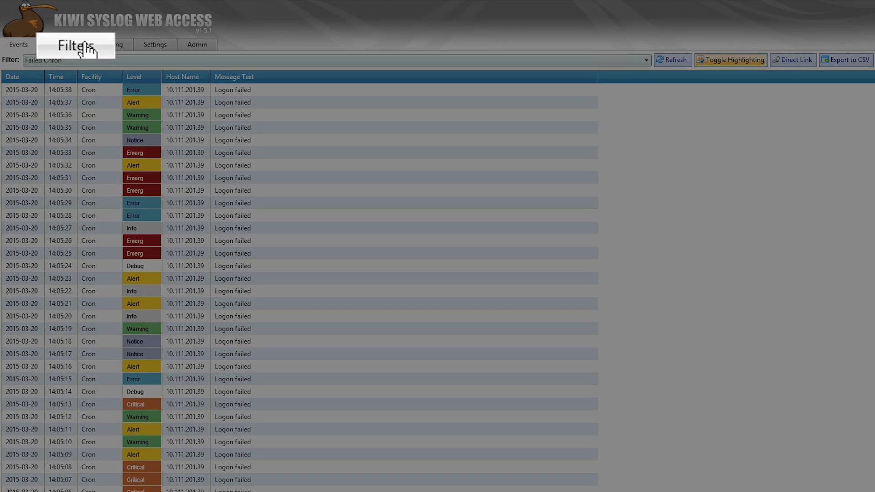
pyautogui.click(74, 46)
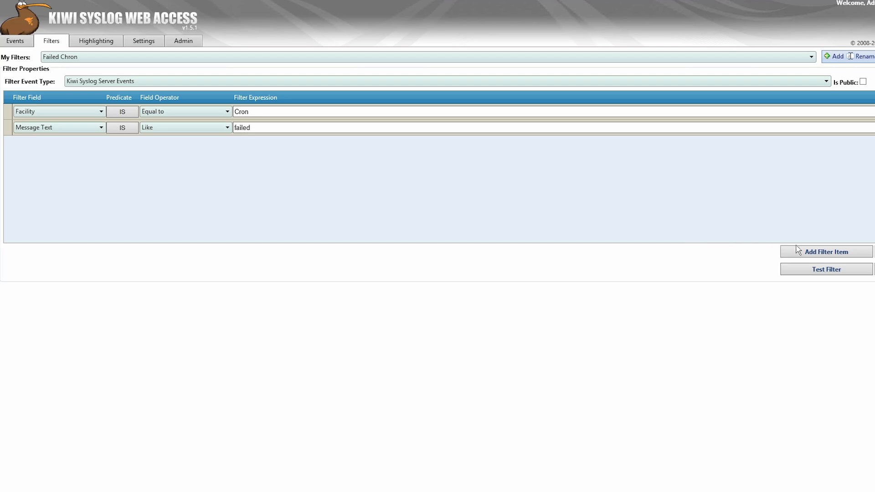
# Step: Add a Date filter item with a comparison operator, then view the Highlighting rules
pyautogui.click(826, 252)
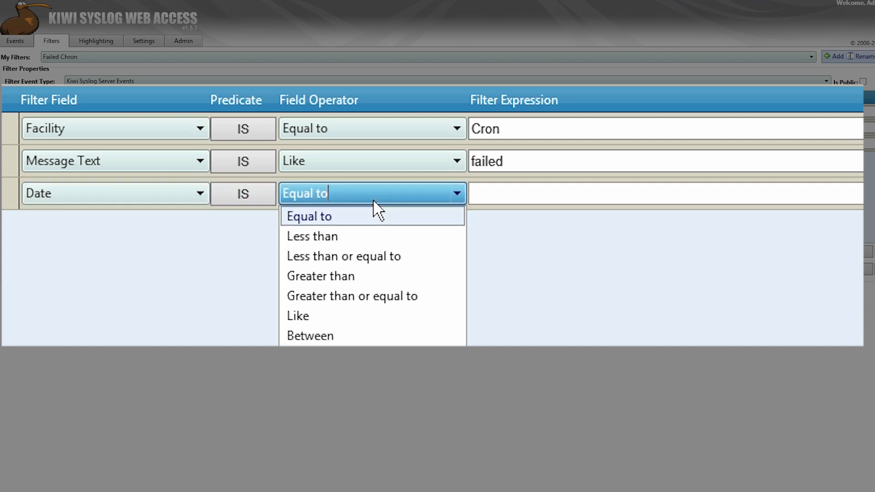
pyautogui.click(309, 216)
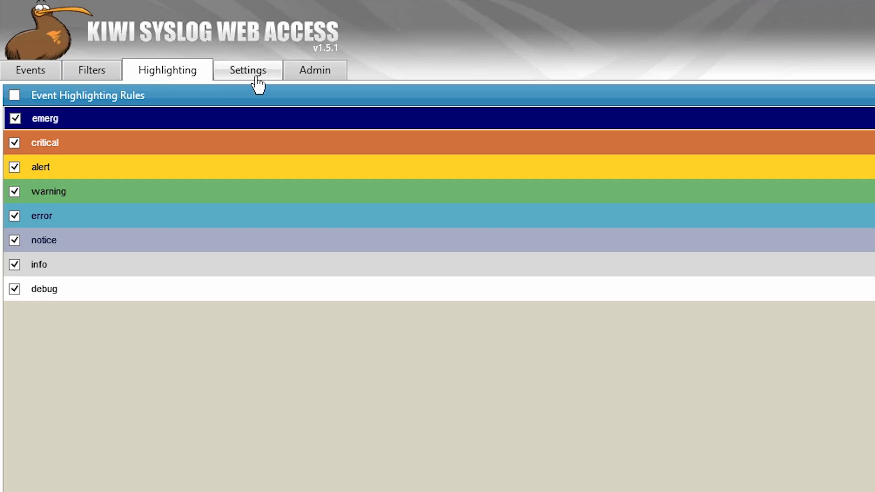
# Step: Show the Web Access general and password settings page
pyautogui.click(247, 69)
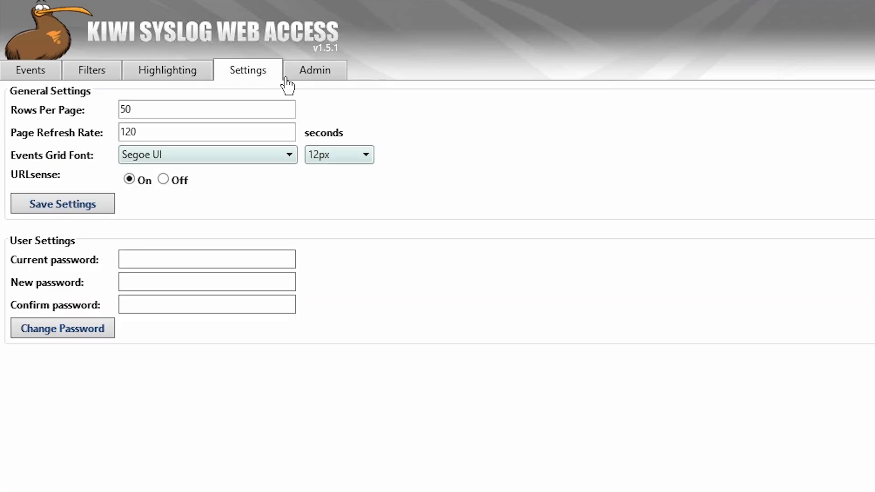
pyautogui.click(314, 70)
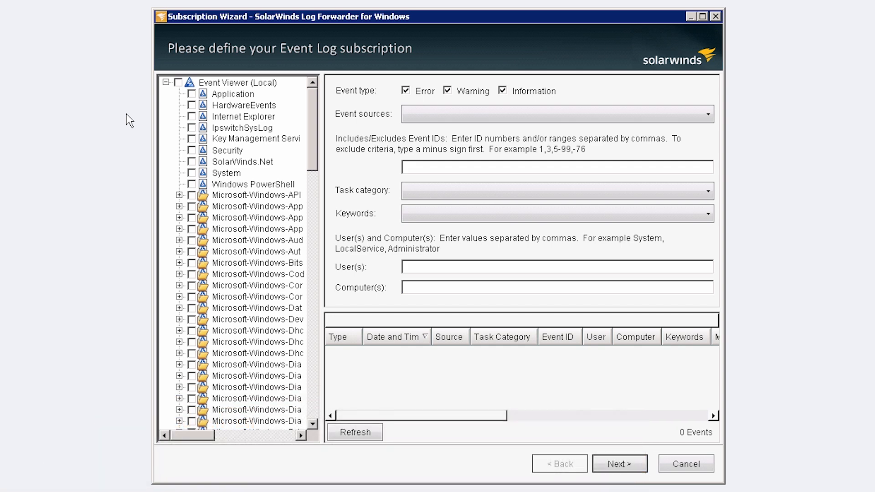
# Step: Create an Event Log subscription for the Security log matching only Audit Success events
pyautogui.click(179, 82)
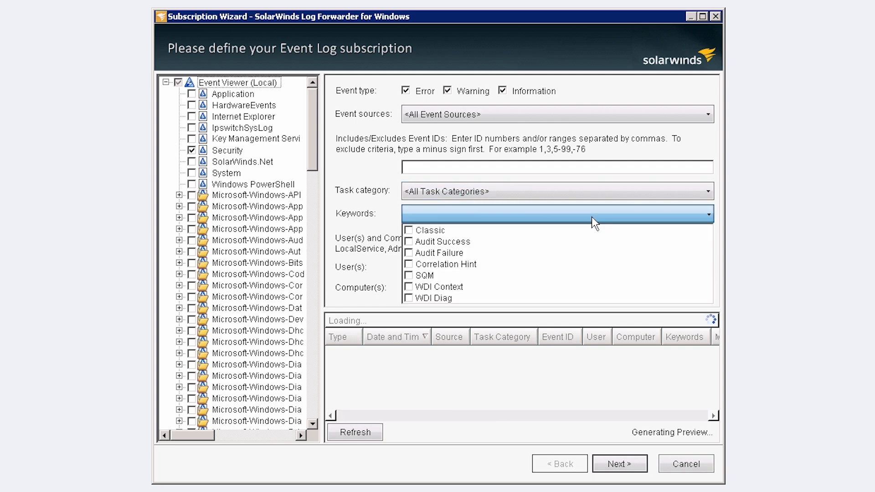
pyautogui.click(408, 241)
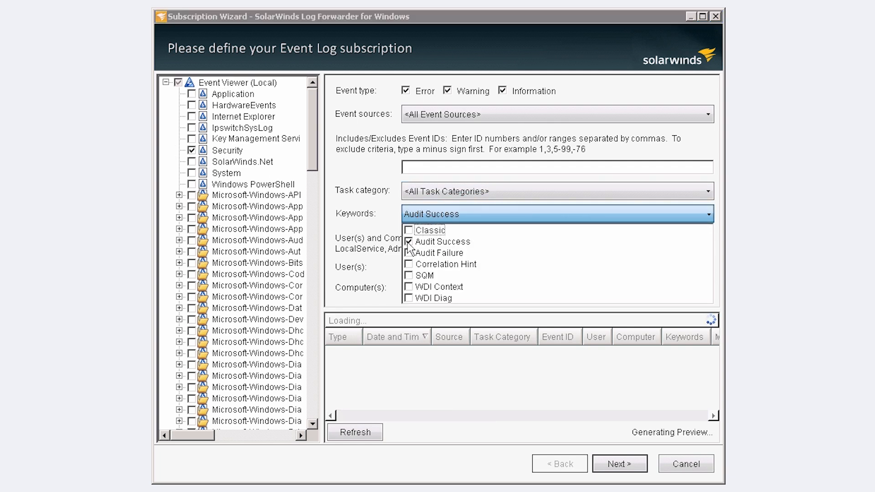
pyautogui.click(620, 464)
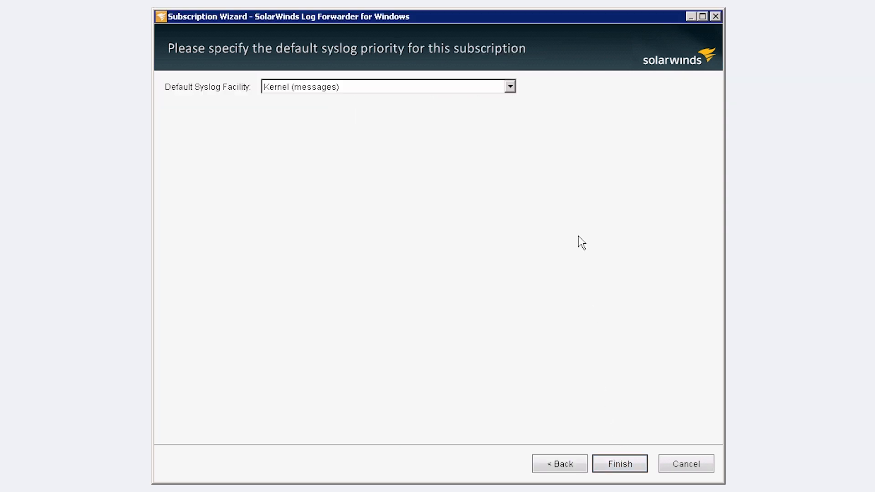
pyautogui.click(511, 86)
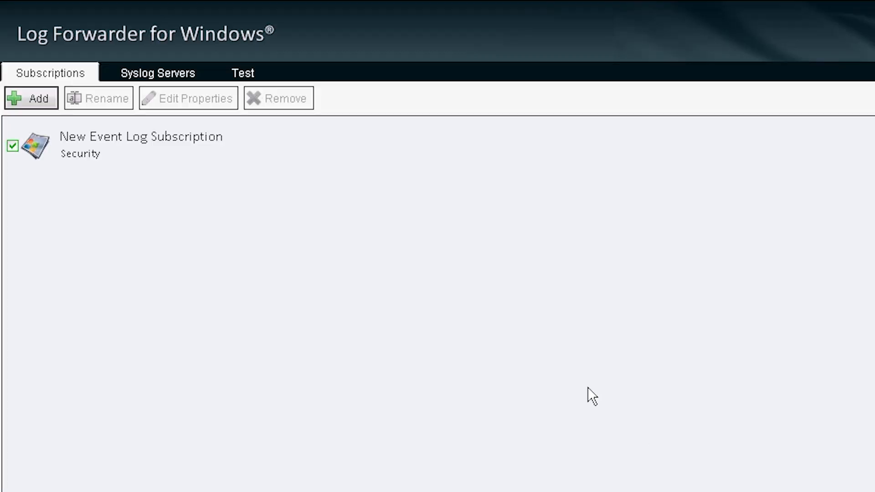
# Step: Add a syslog server destination with IP address 10.110.68.152 on port 514
pyautogui.click(31, 98)
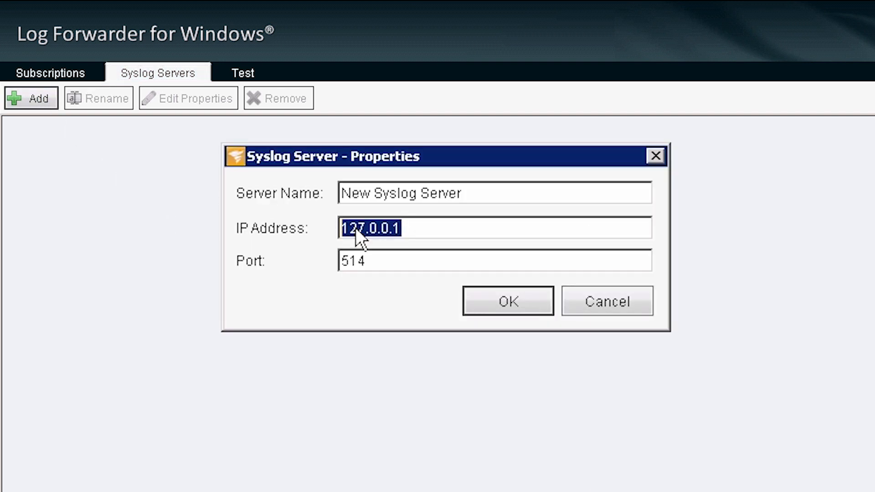
pyautogui.write('10.110.68.152')
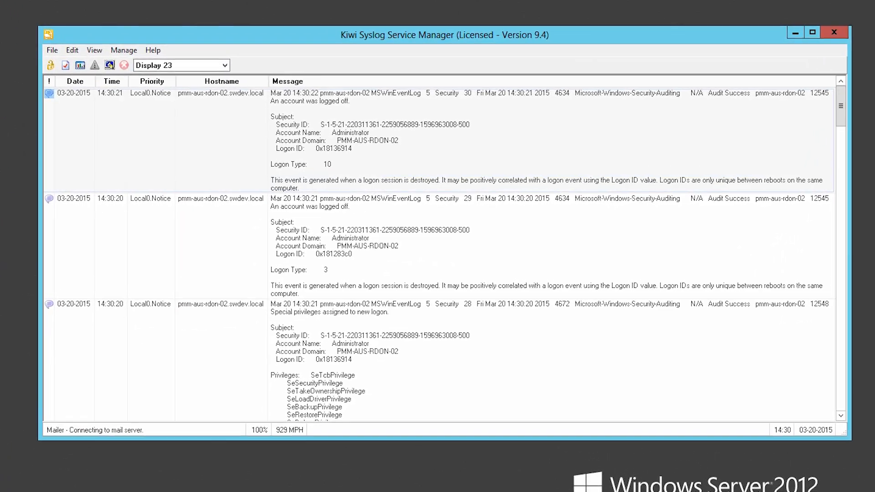
# Step: Close the Kiwi Syslog message log window, returning to the Windows desktop
pyautogui.click(811, 31)
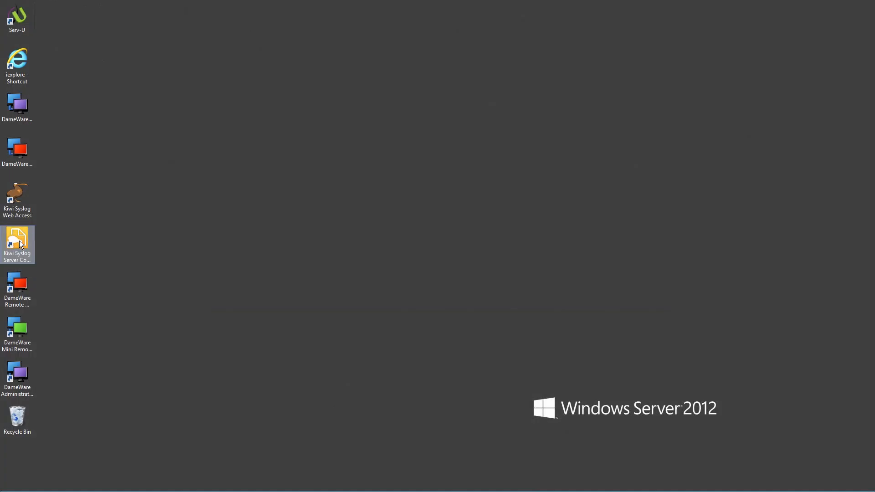
# Step: Relaunch the Kiwi Syslog Server Console and reach its setup via File > Setup
pyautogui.doubleClick(16, 240)
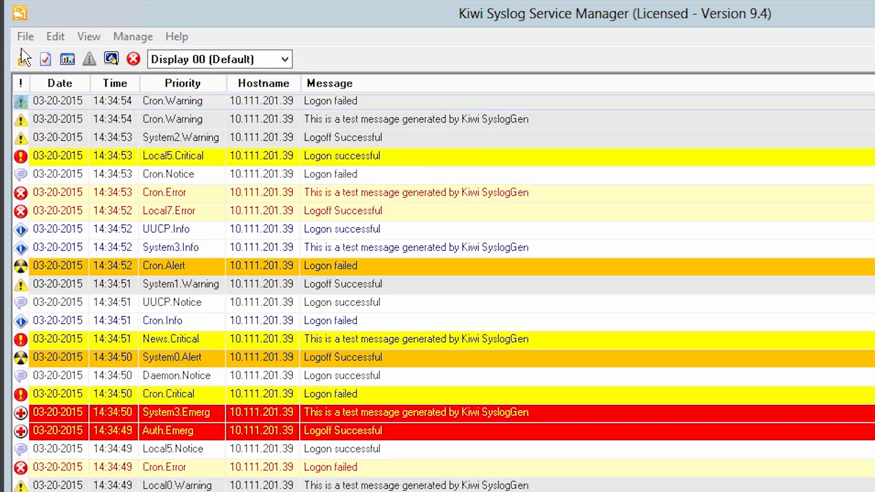
pyautogui.click(25, 36)
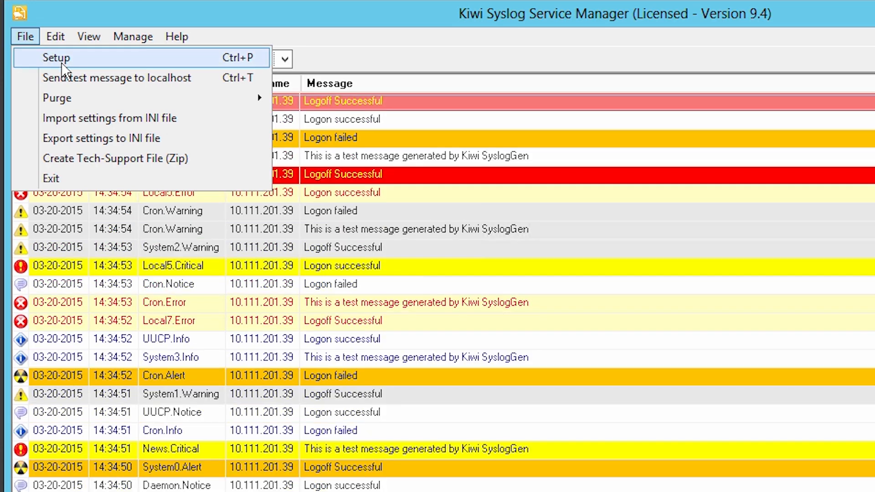
pyautogui.click(56, 59)
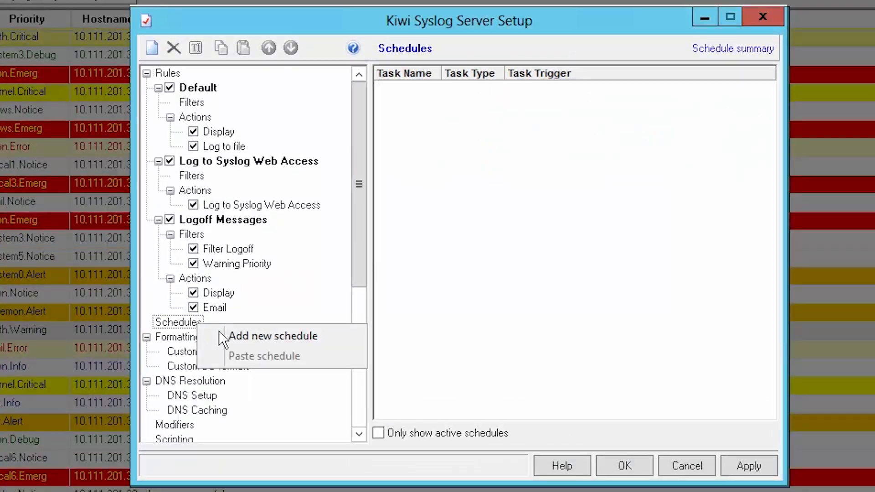
# Step: Add a daily archive schedule moving logs at least 3 months old to Dated Logs
pyautogui.click(272, 335)
pyautogui.write('archive')
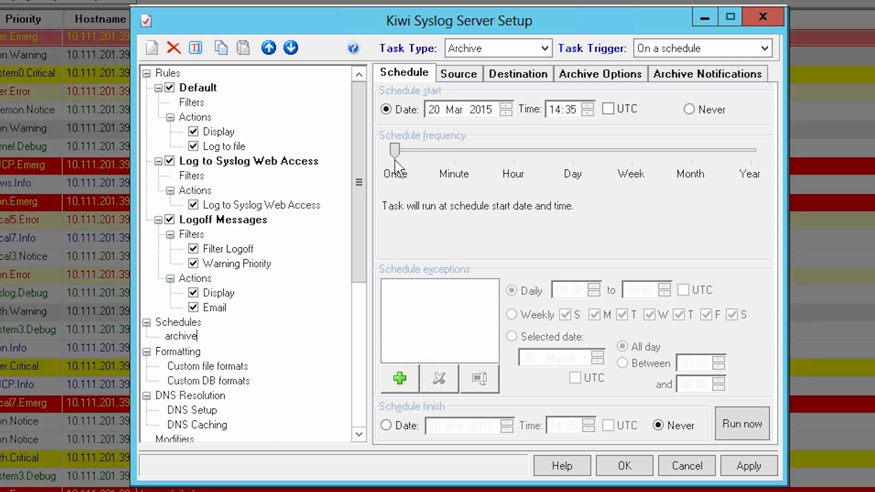
pyautogui.moveTo(394, 148); pyautogui.dragTo(573, 148)
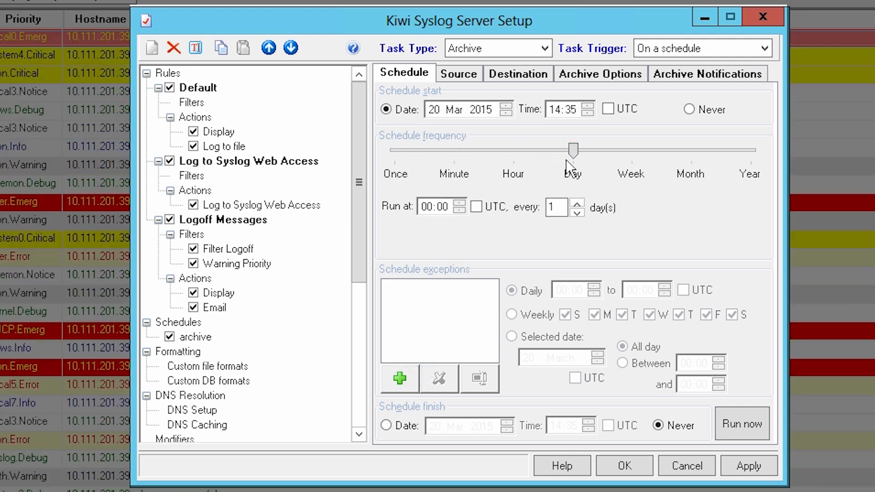
pyautogui.click(458, 73)
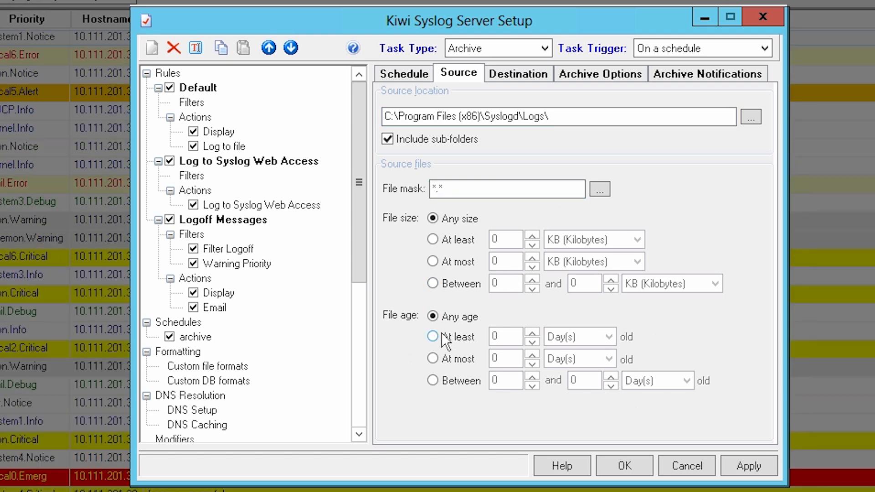
pyautogui.click(432, 337)
pyautogui.write('3')
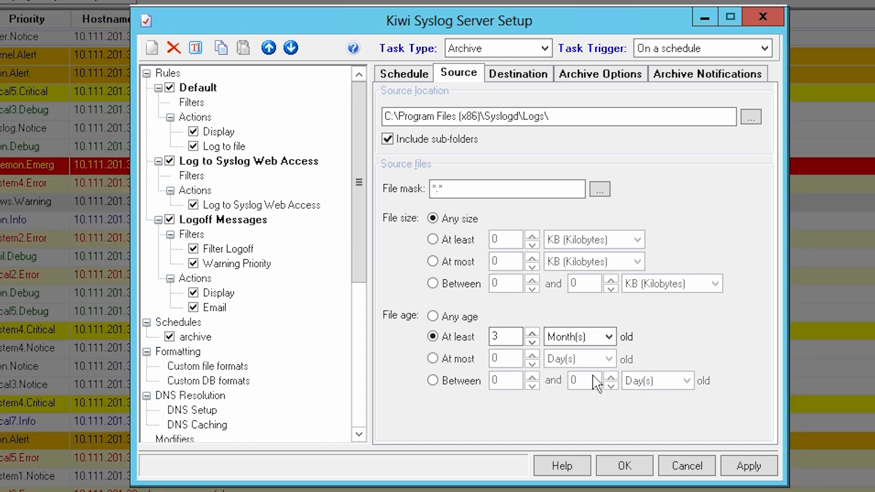
pyautogui.click(517, 73)
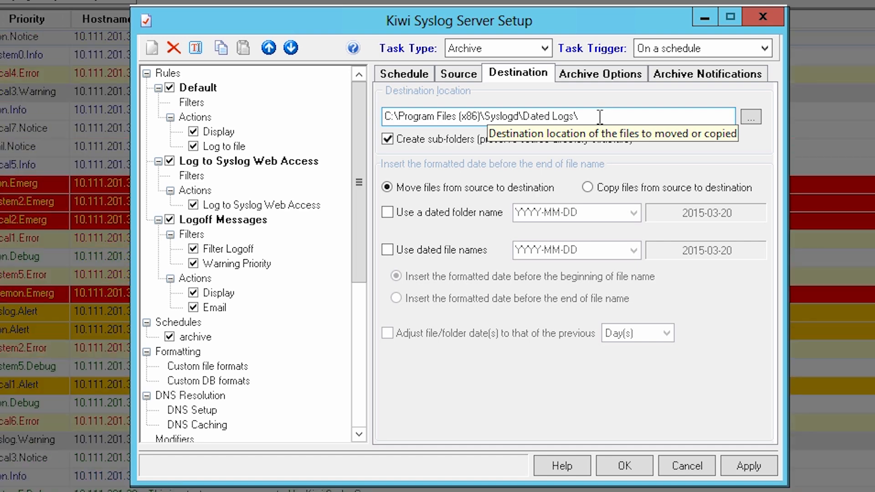
pyautogui.click(601, 73)
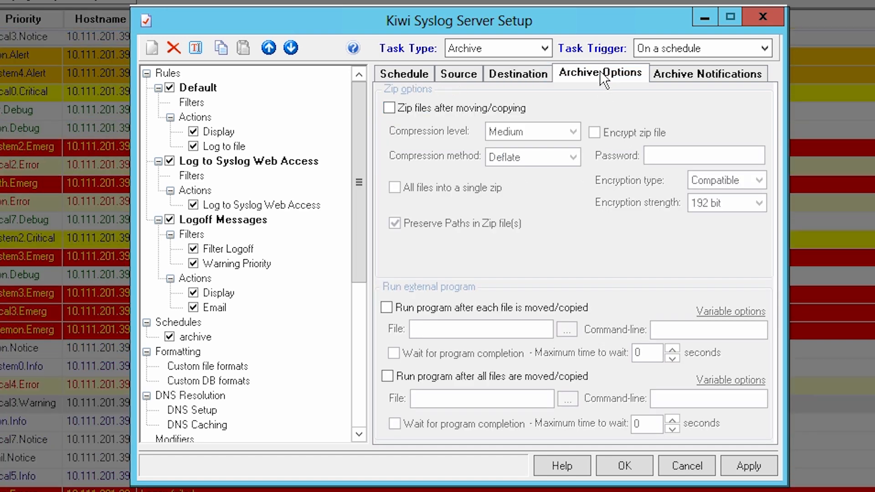
pyautogui.click(708, 73)
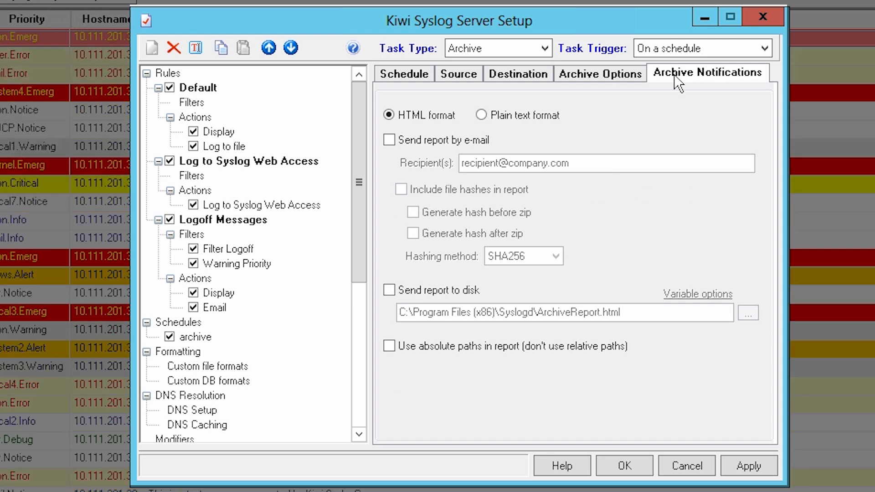
pyautogui.rightClick(177, 322)
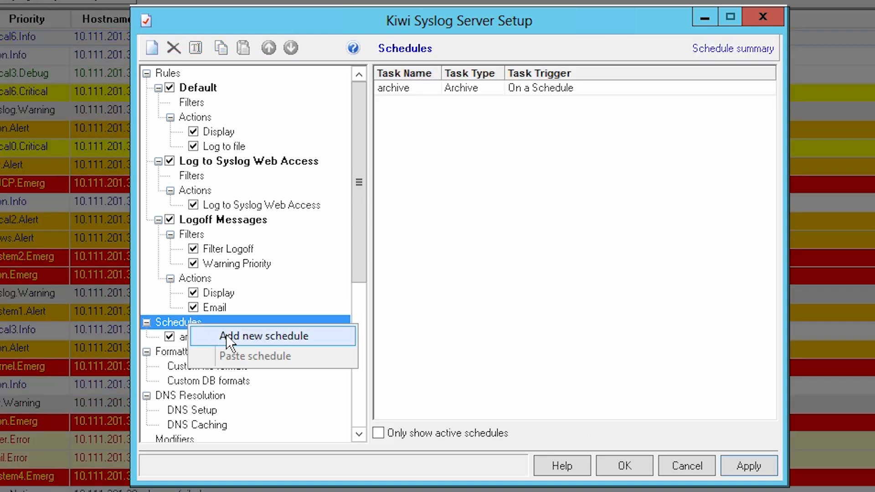
# Step: Add a daily Clean-up schedule 'delete old files' with source path ...\Logs\Dated logs
pyautogui.click(264, 336)
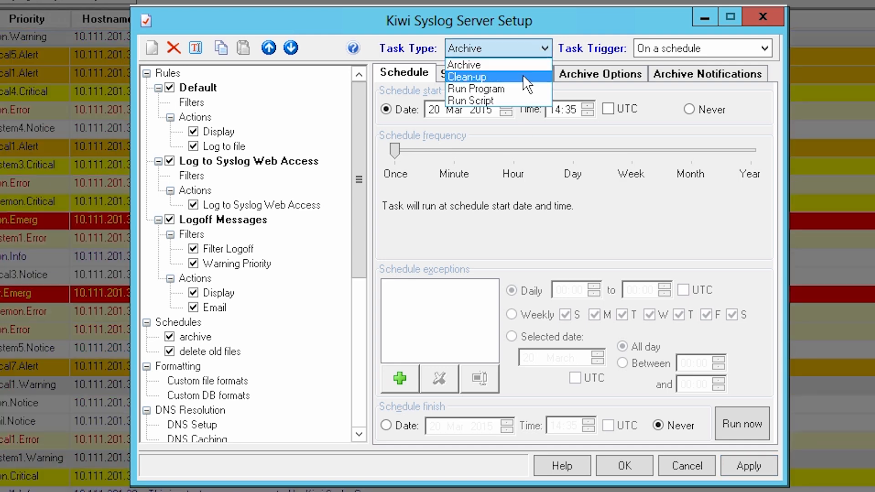
pyautogui.click(470, 77)
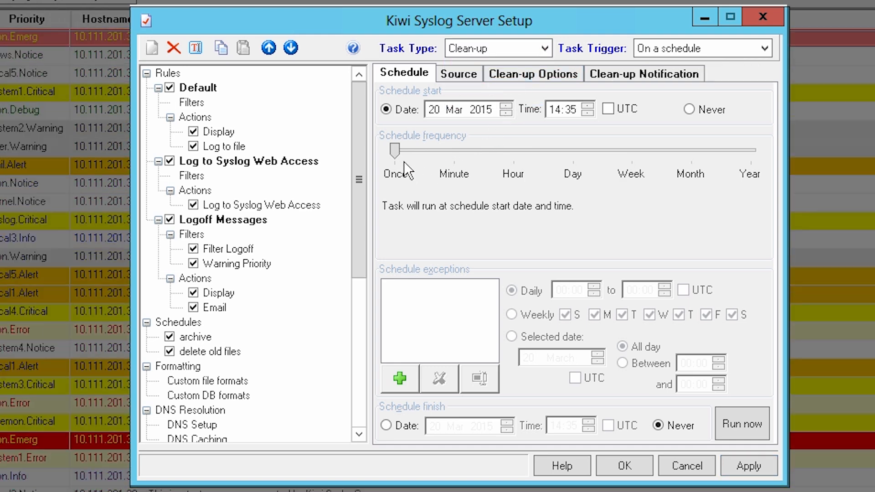
pyautogui.moveTo(395, 150); pyautogui.dragTo(572, 150)
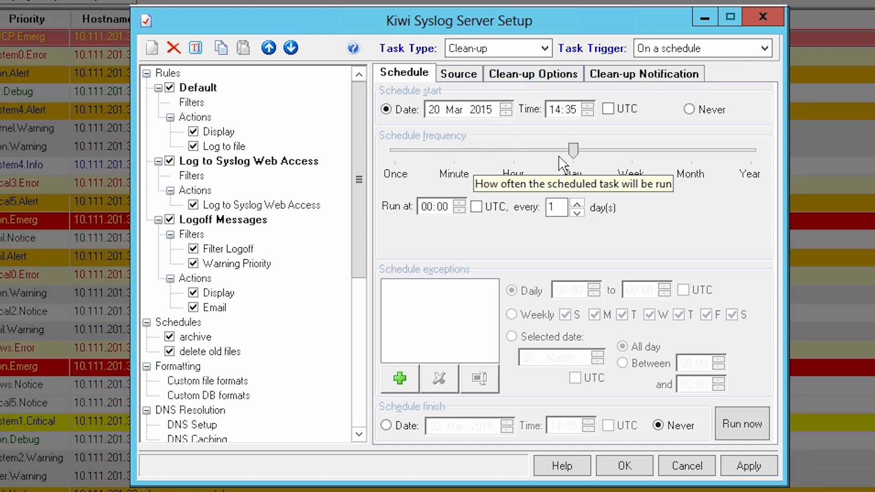
pyautogui.click(458, 73)
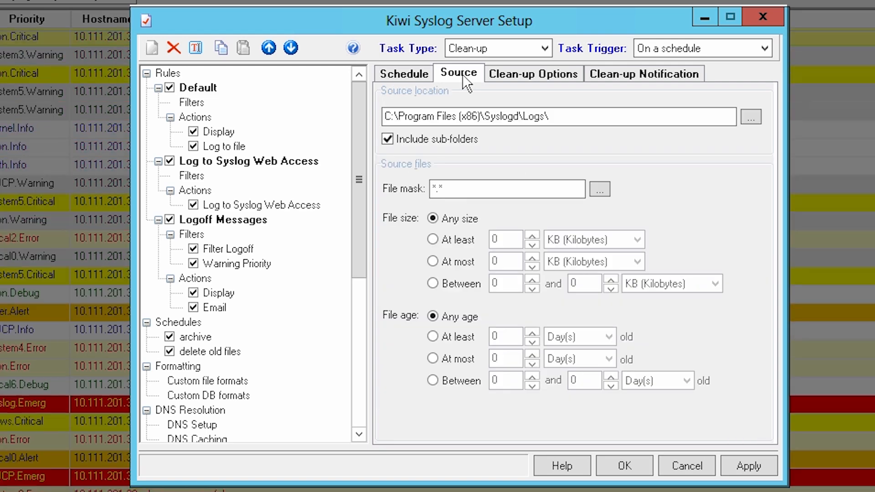
pyautogui.click(567, 116)
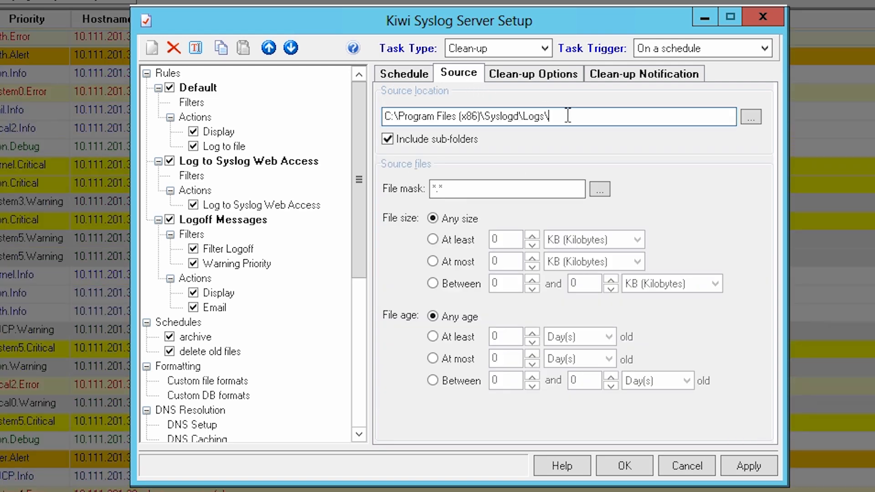
pyautogui.write('Dated')
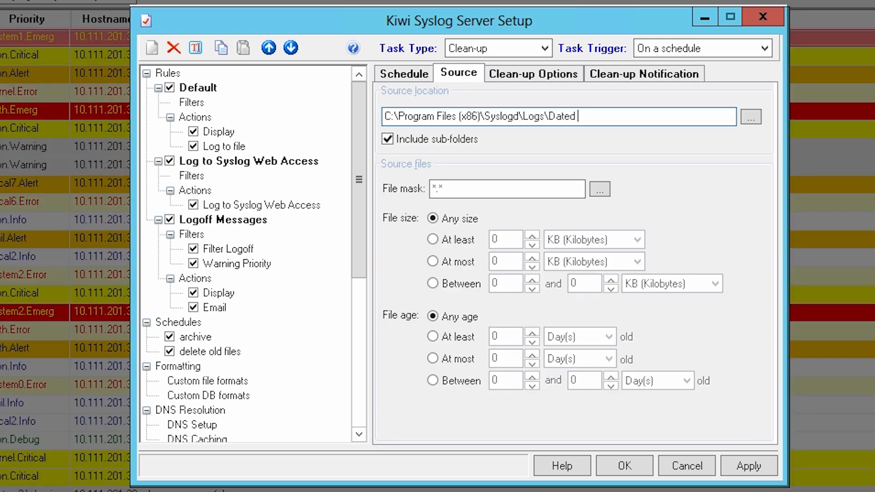
pyautogui.write('logs')
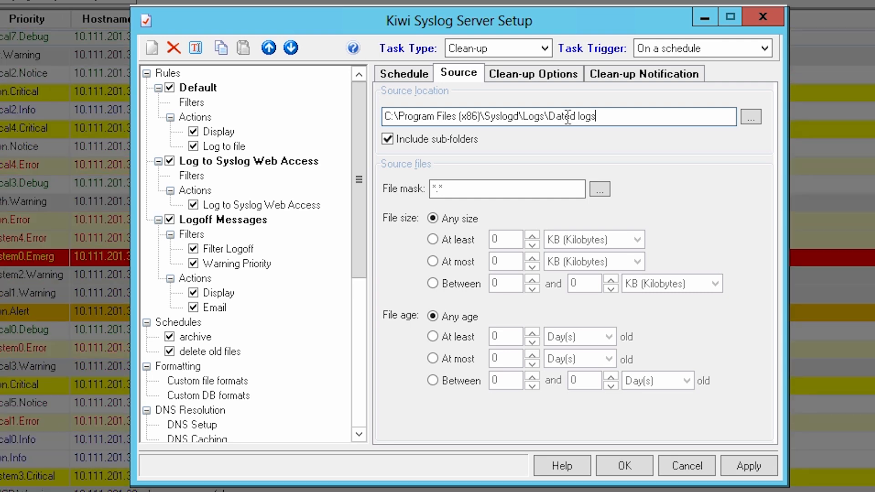
# Step: Restrict the clean-up to files at least 1 year old
pyautogui.click(429, 337)
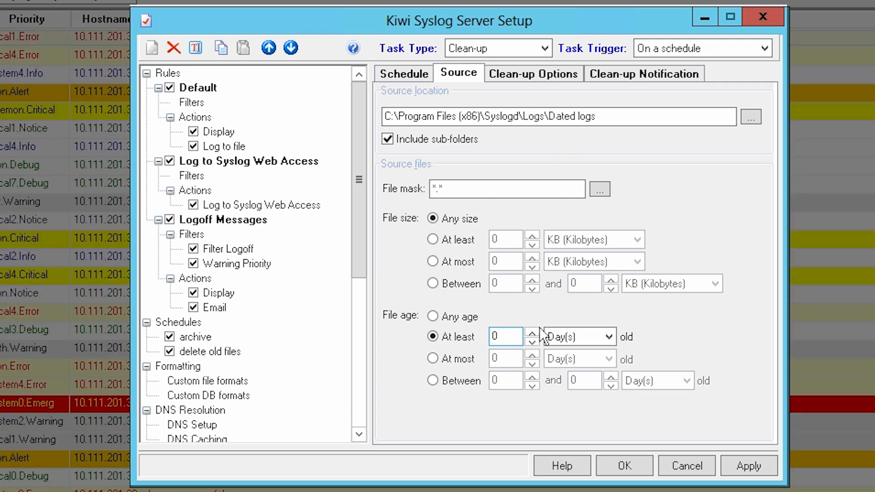
pyautogui.click(608, 337)
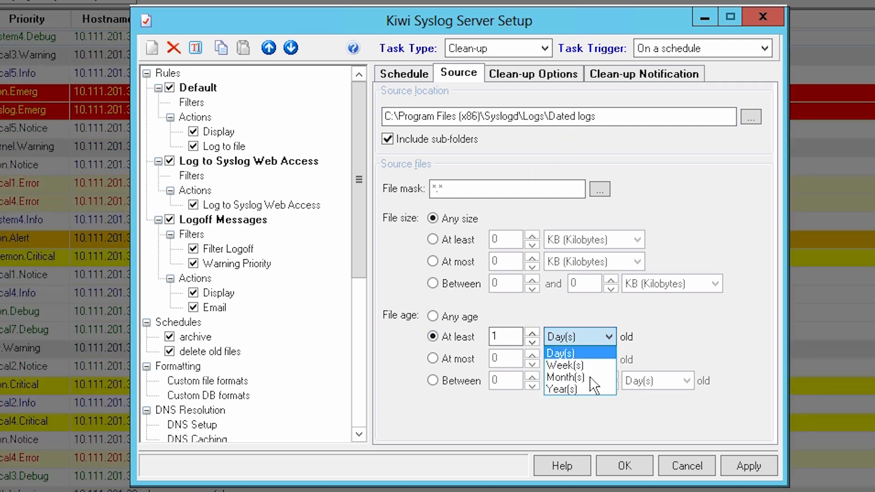
pyautogui.click(560, 389)
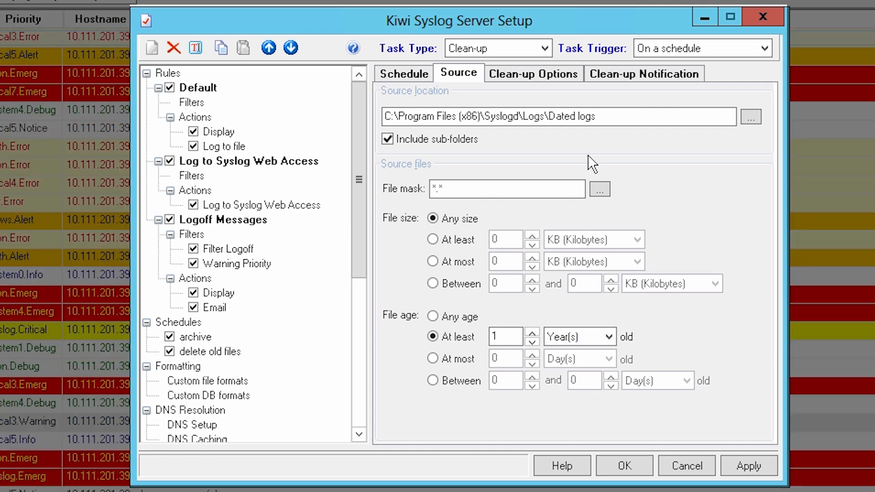
pyautogui.click(644, 73)
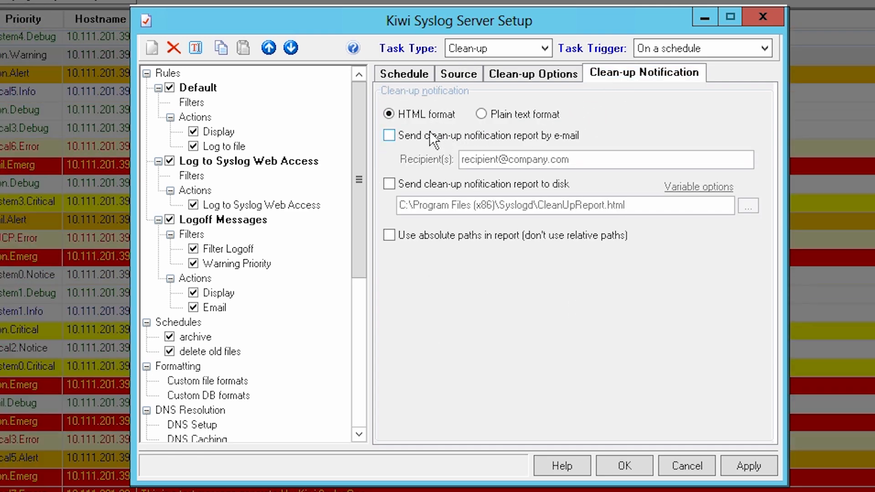
# Step: Enable sending the clean-up notification report by e-mail
pyautogui.click(388, 136)
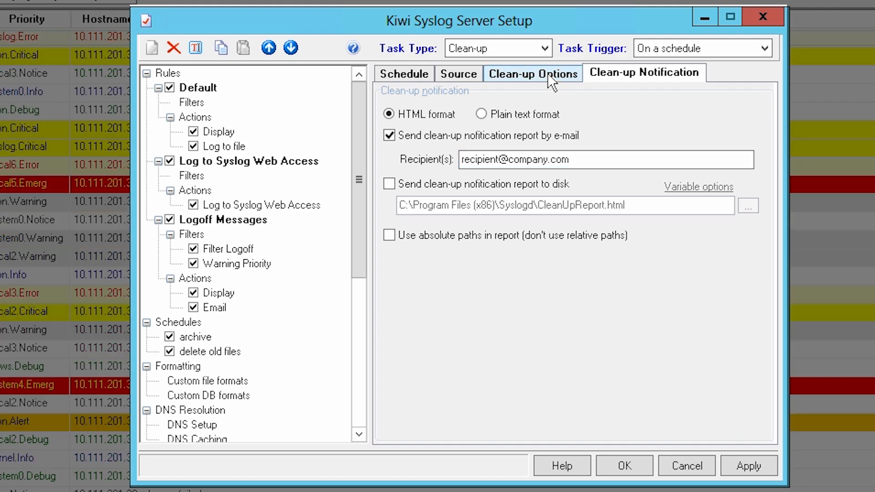
pyautogui.click(534, 73)
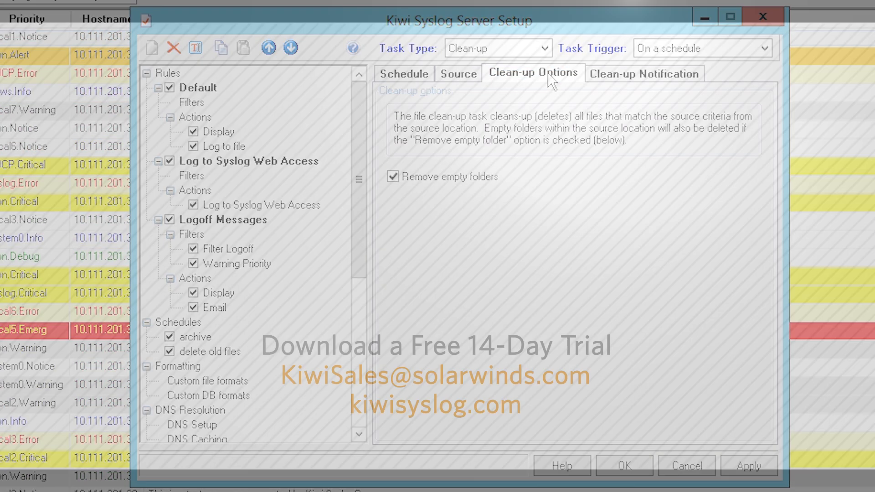